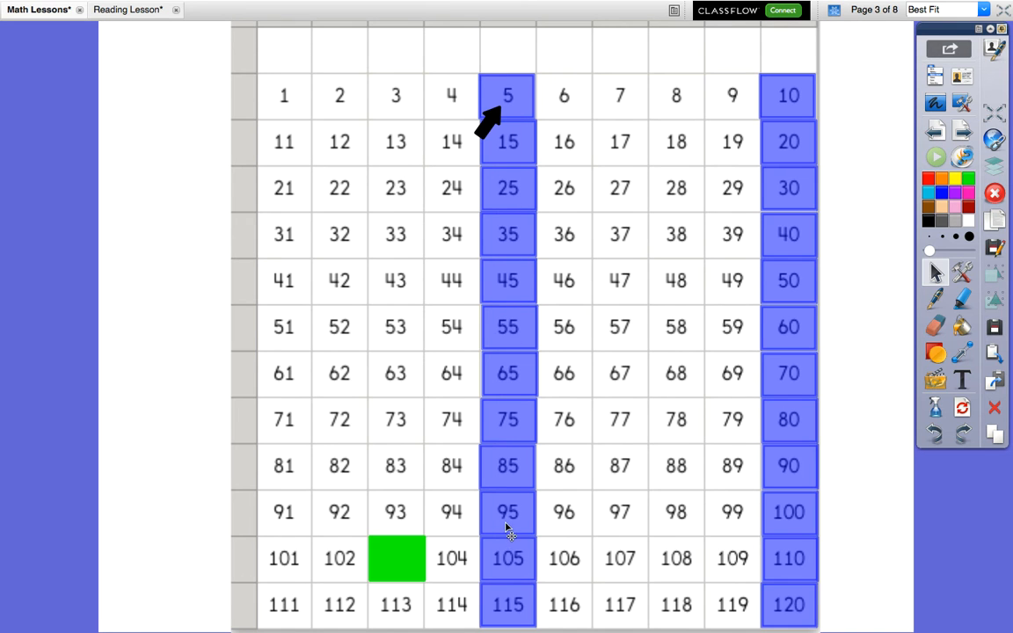
mouse_move(490, 123)
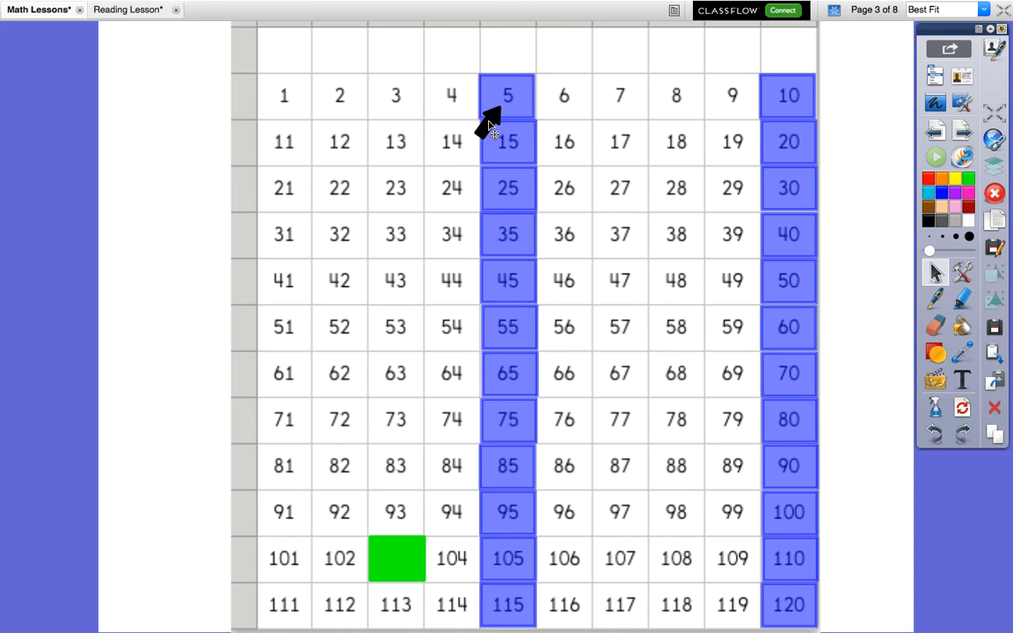
mouse_move(777, 127)
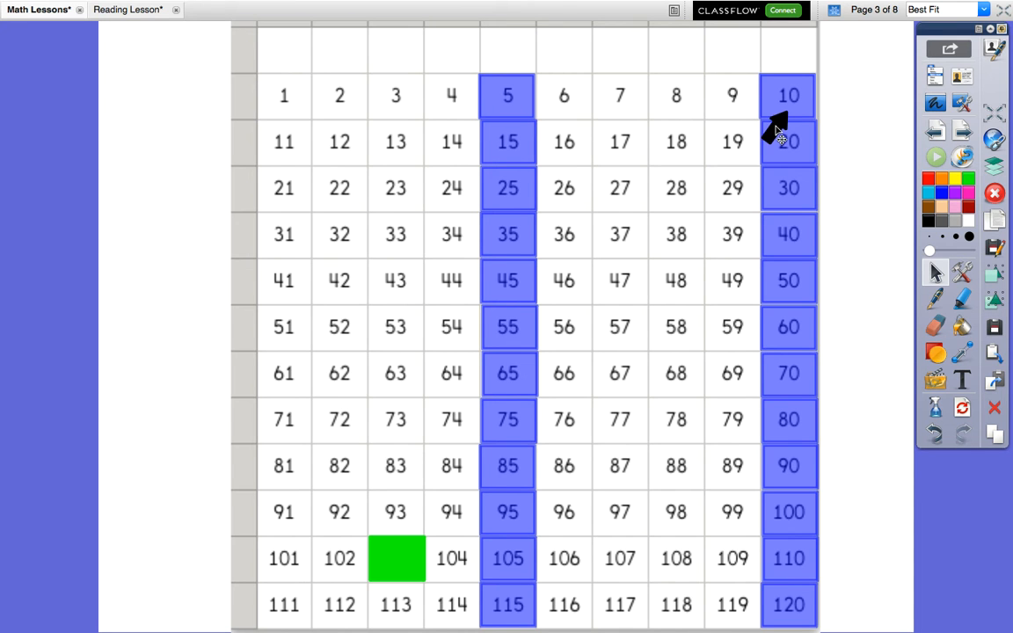
mouse_move(758, 167)
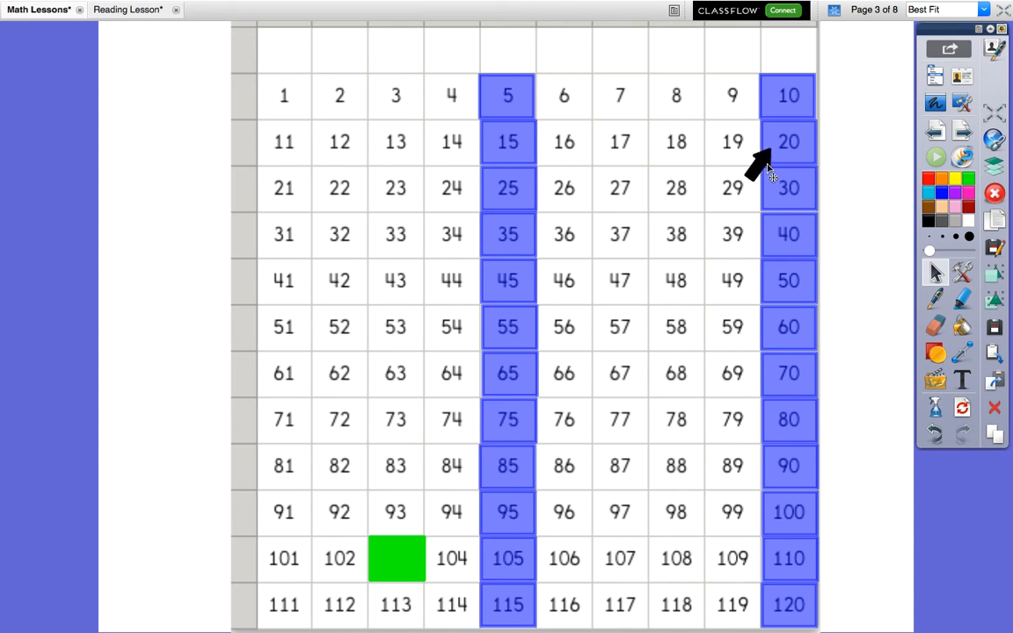
mouse_move(492, 218)
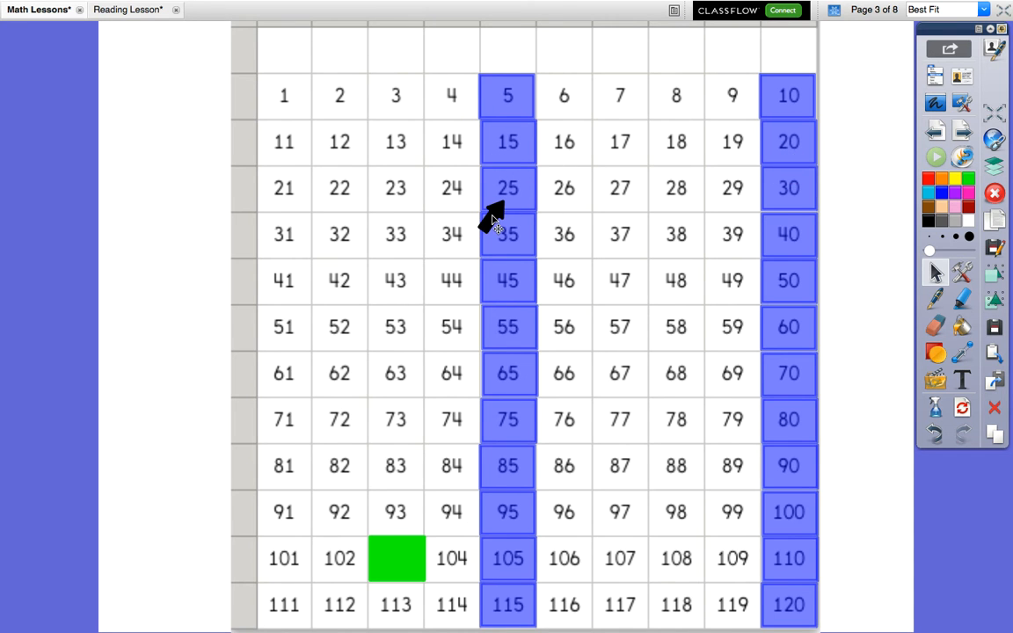
mouse_move(781, 220)
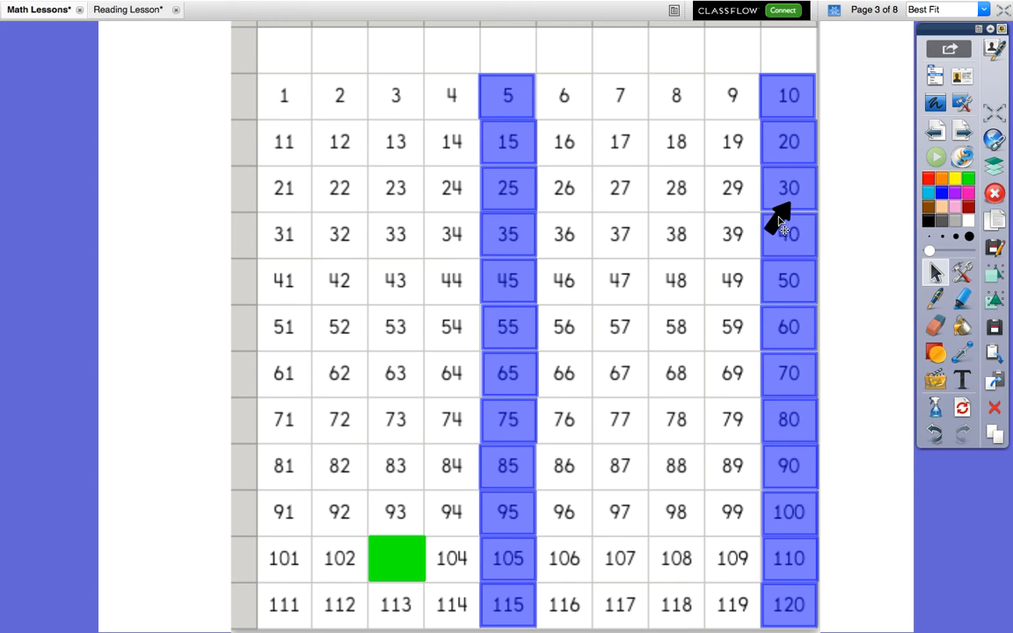
mouse_move(642, 246)
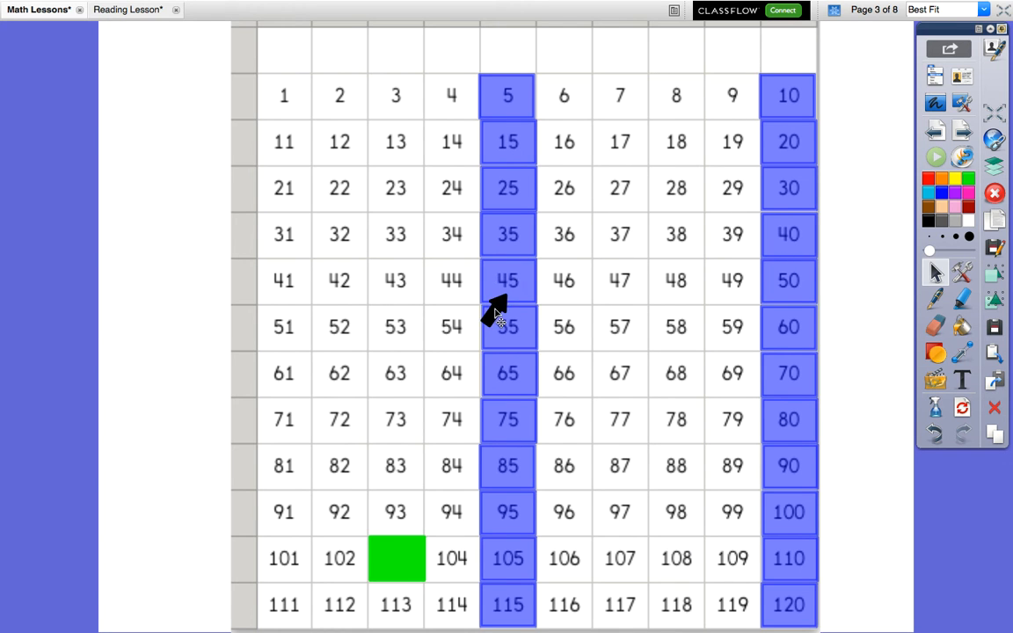
mouse_move(777, 317)
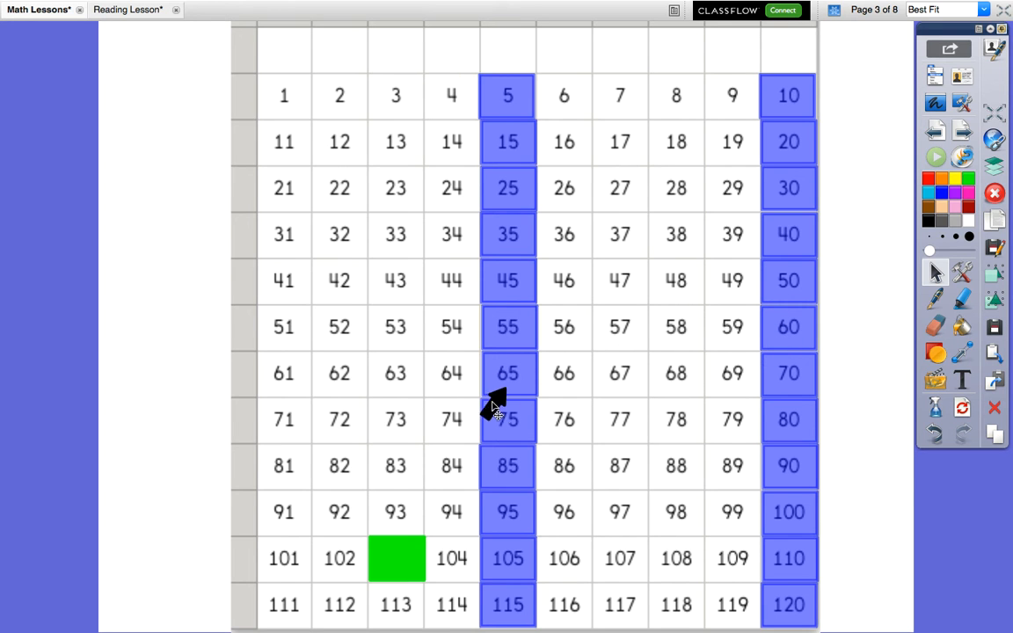
mouse_move(787, 400)
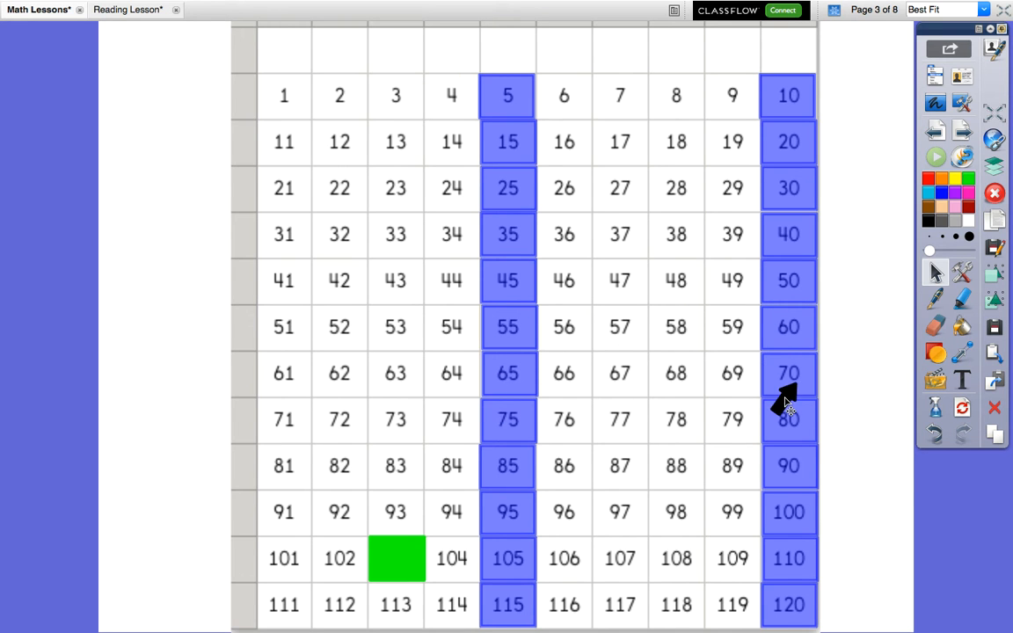
mouse_move(492, 448)
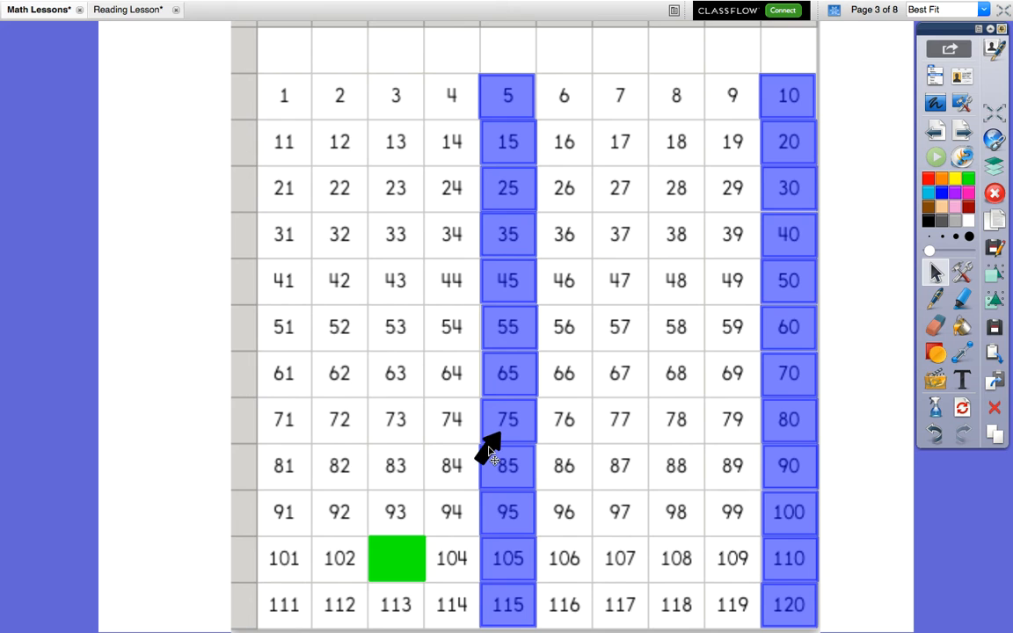
mouse_move(559, 491)
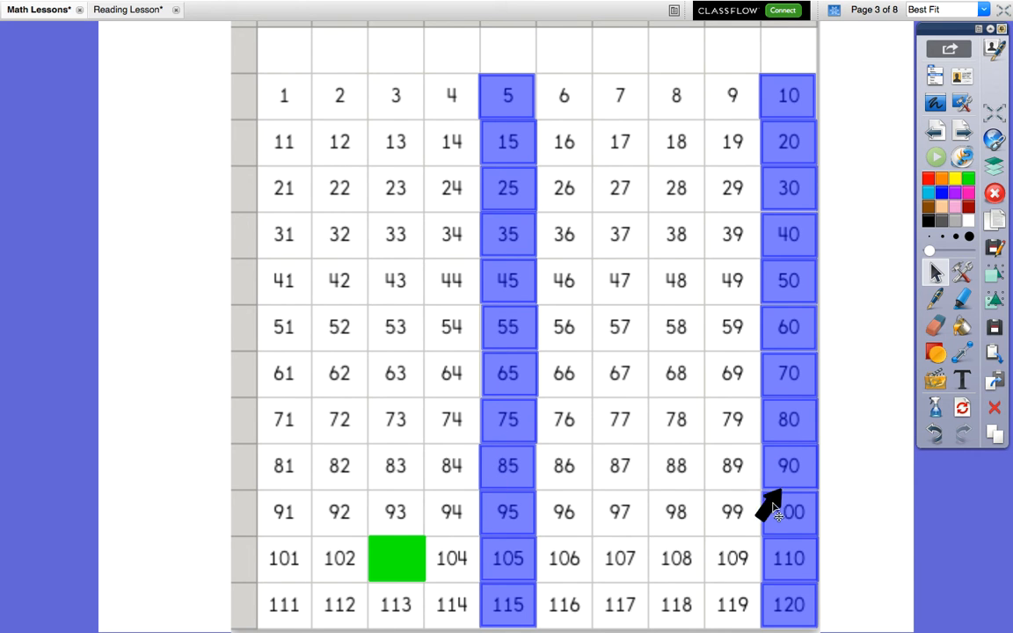
mouse_move(501, 541)
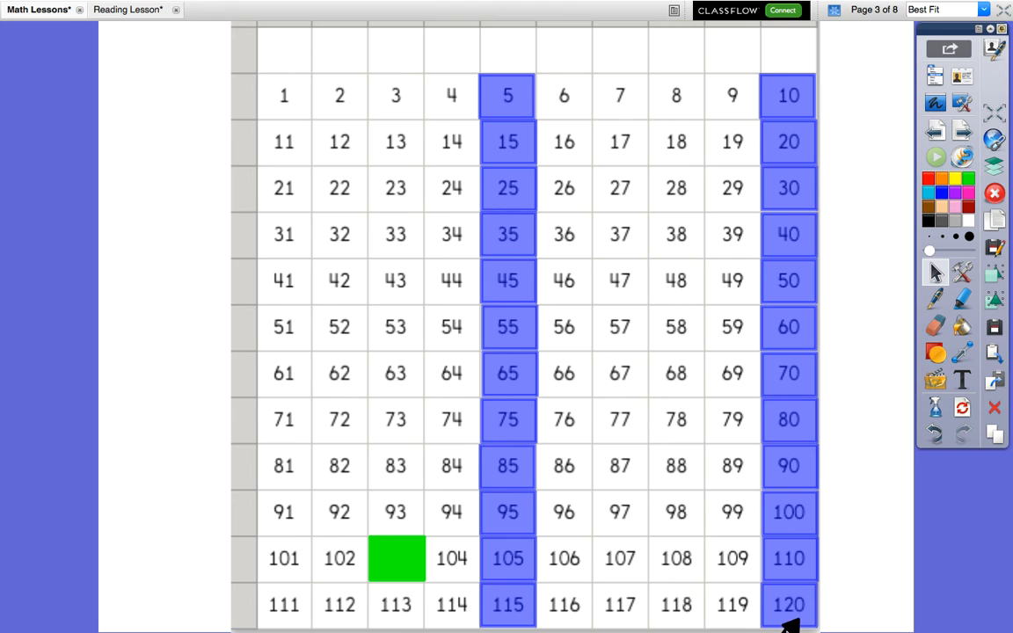
mouse_move(875, 483)
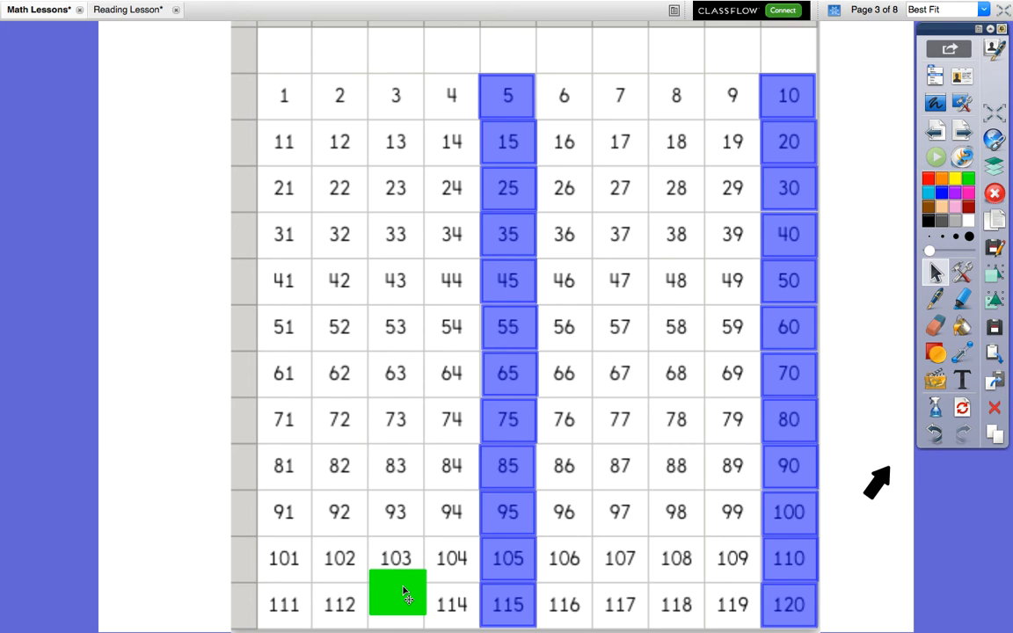
Slide the green tile off the hundreds chart so 103 and 113 are uncovered.
drag(397, 591, 167, 517)
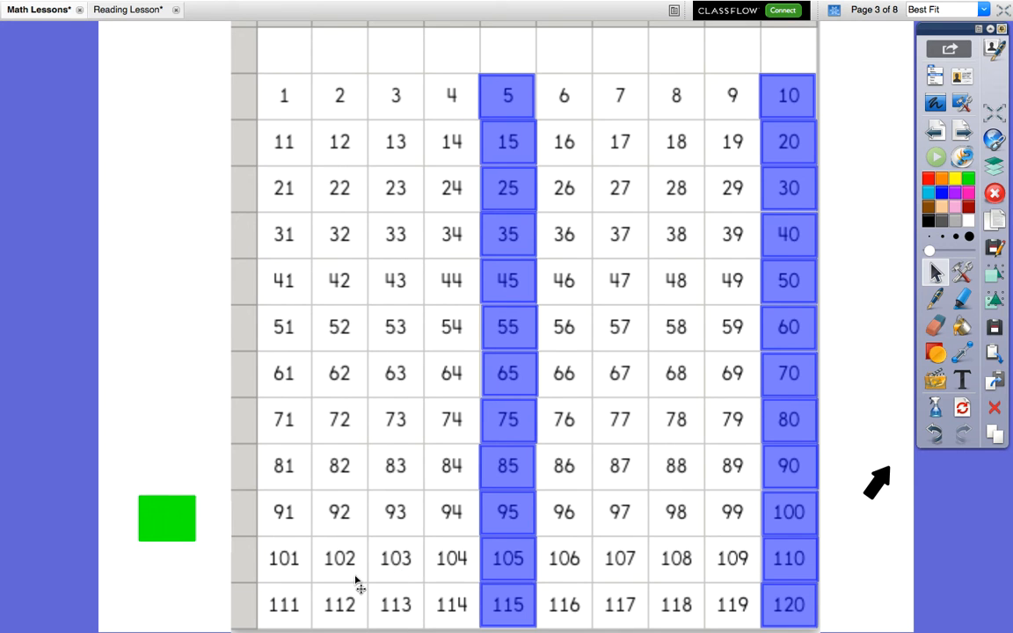
mouse_move(479, 577)
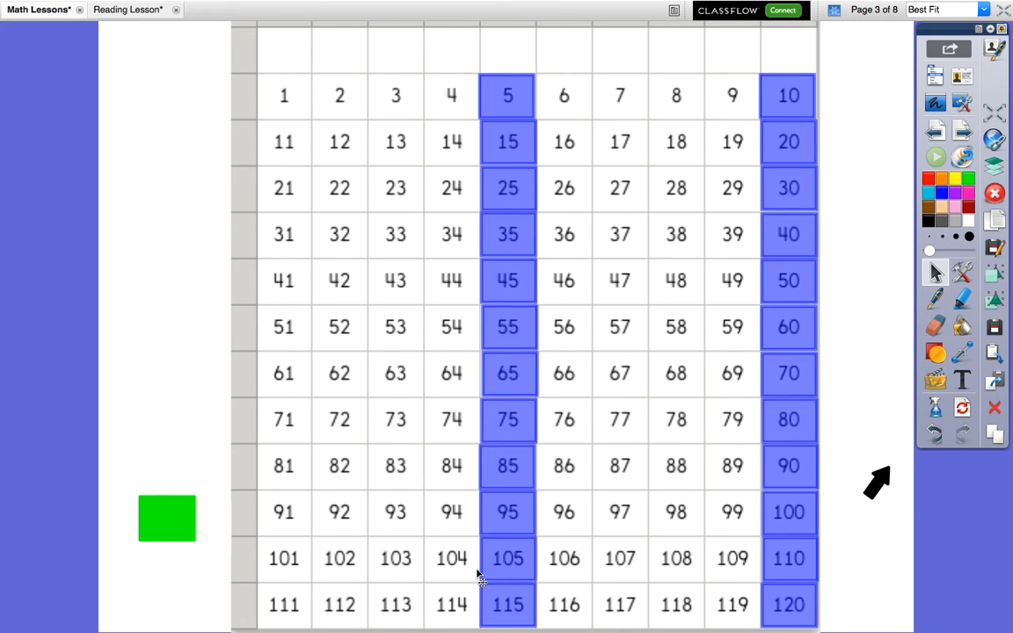
mouse_move(432, 580)
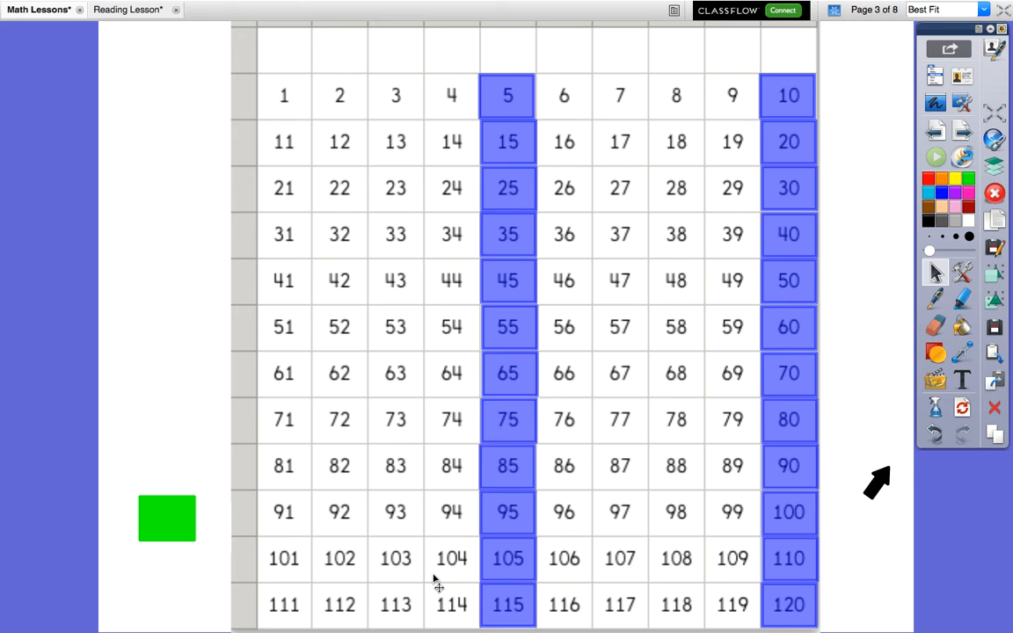
mouse_move(405, 584)
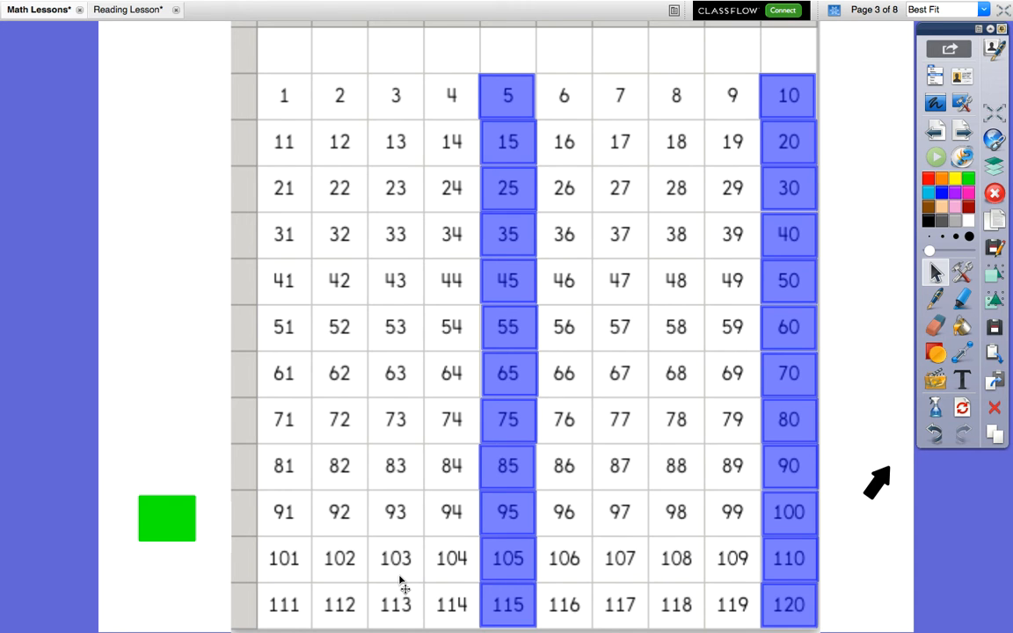
mouse_move(448, 580)
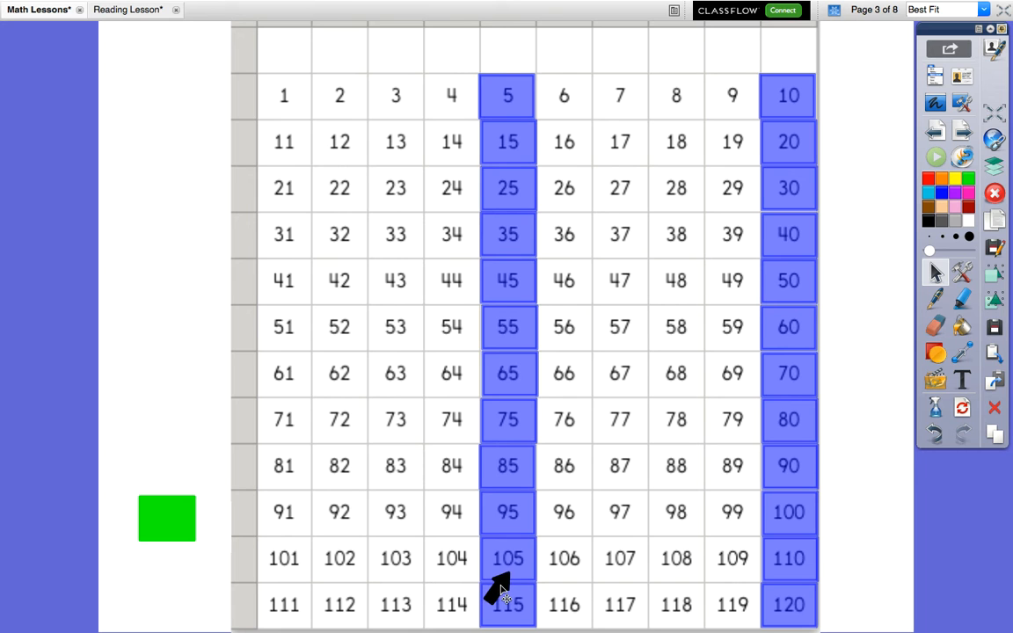
mouse_move(566, 589)
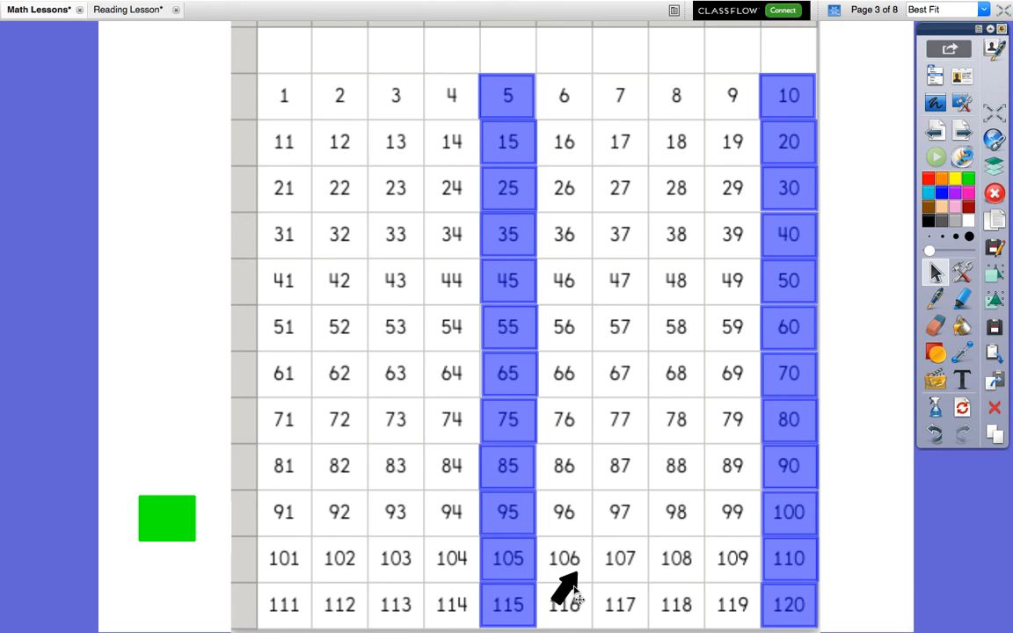
mouse_move(668, 589)
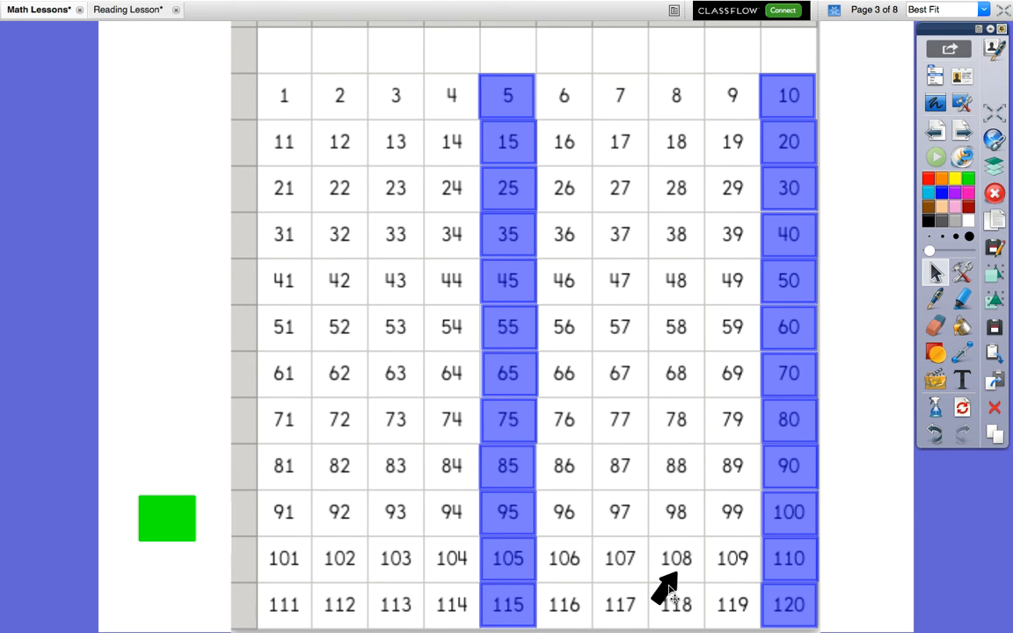
mouse_move(719, 584)
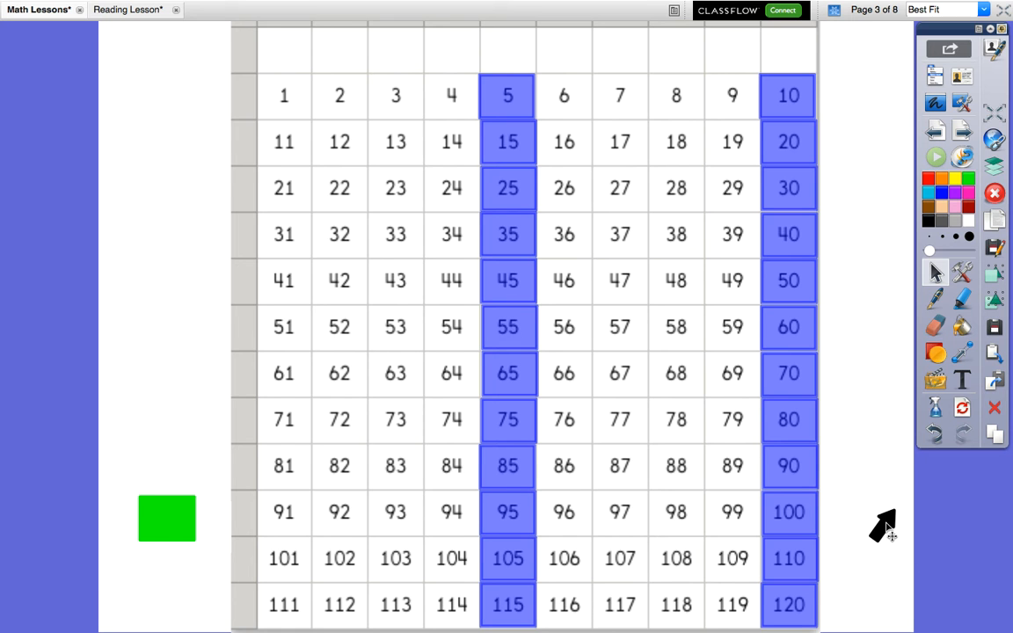
mouse_move(570, 450)
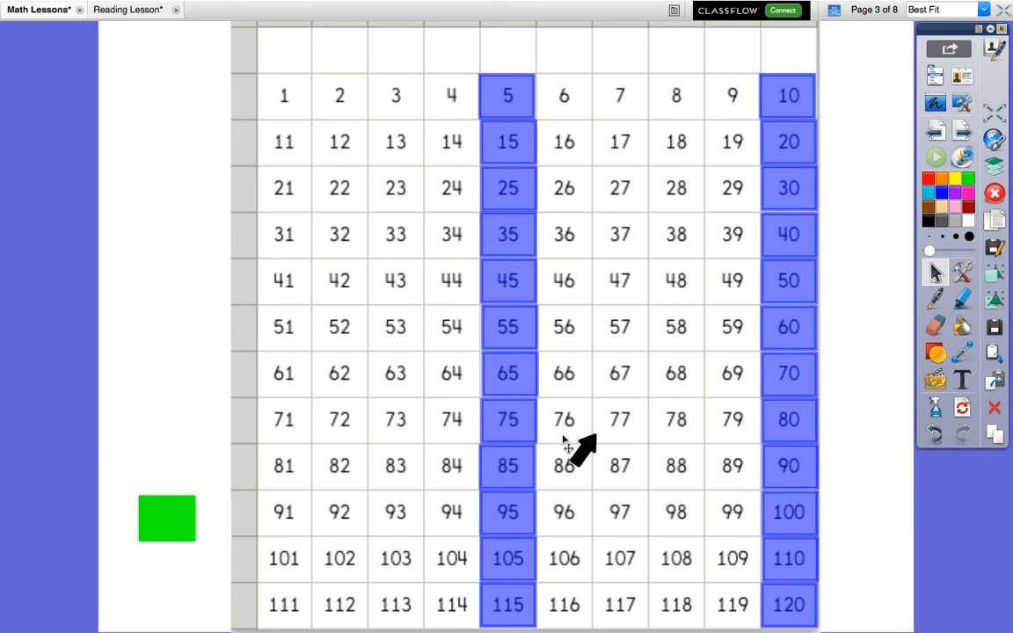
mouse_move(527, 313)
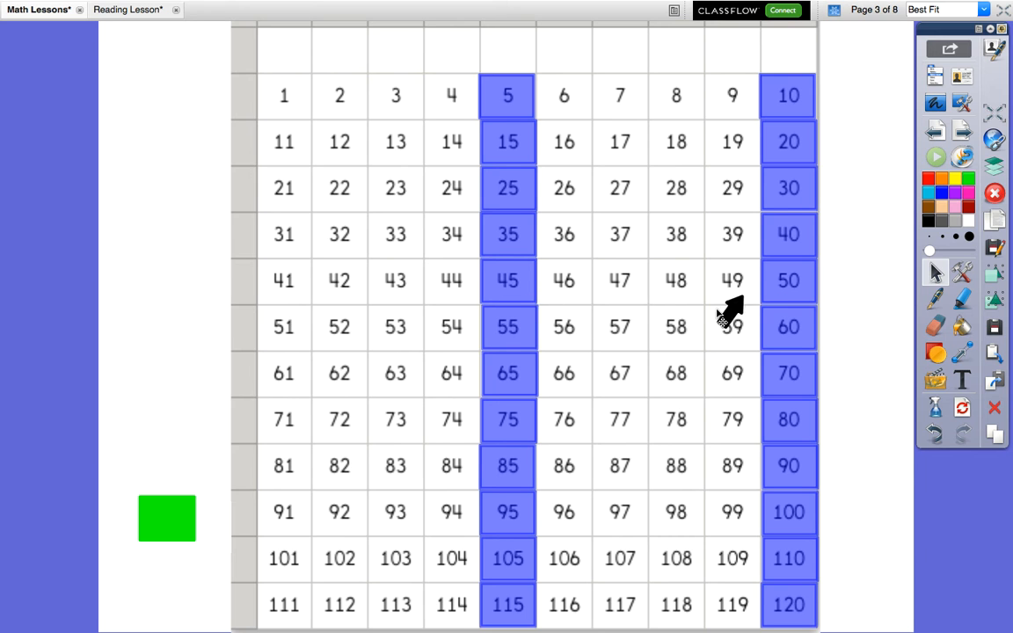
mouse_move(495, 316)
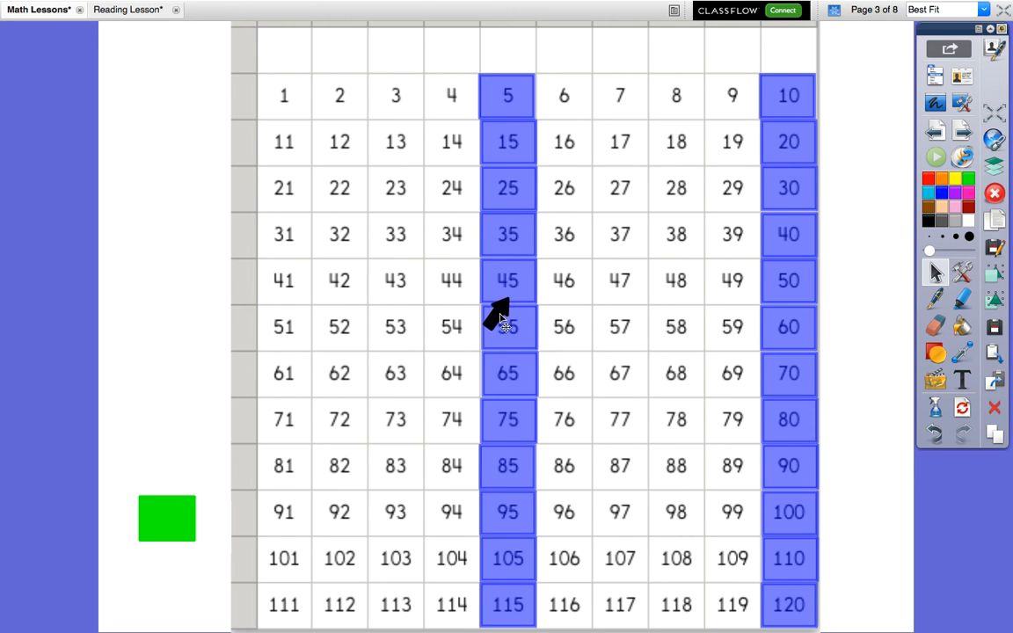
mouse_move(503, 310)
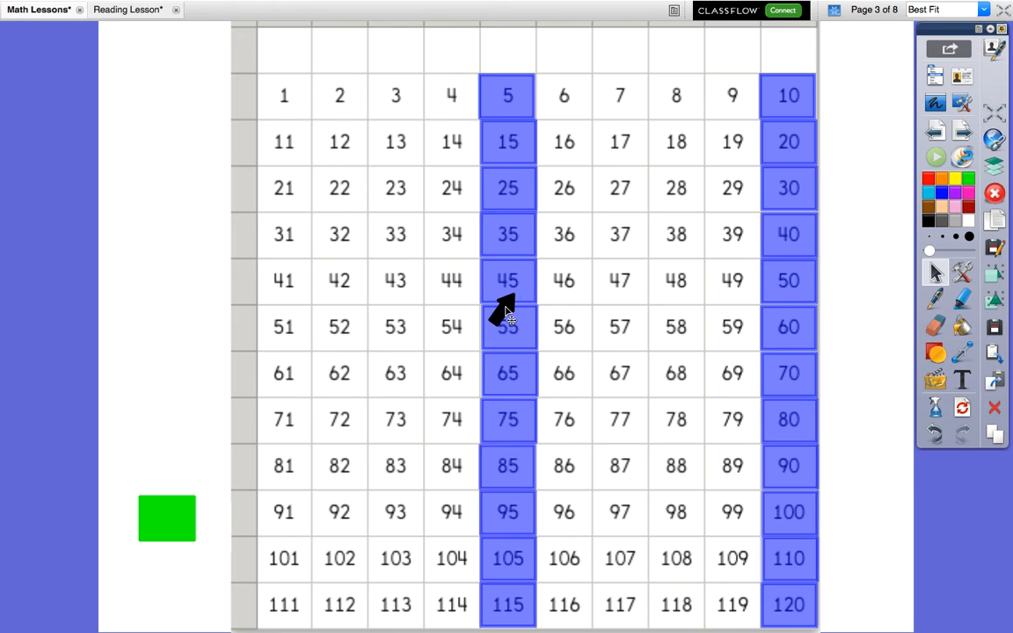
mouse_move(589, 325)
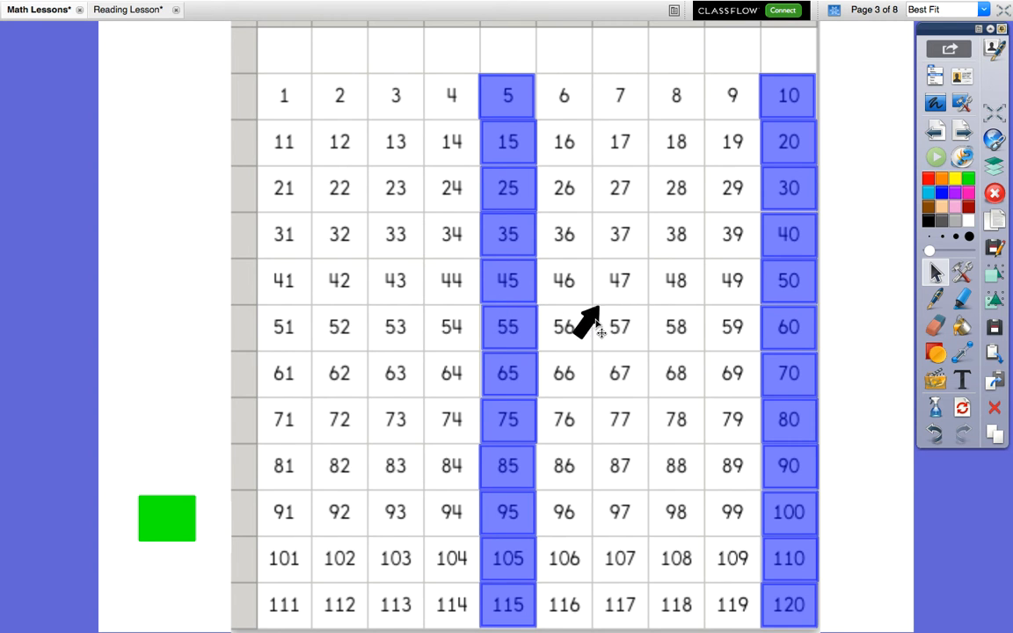
mouse_move(670, 314)
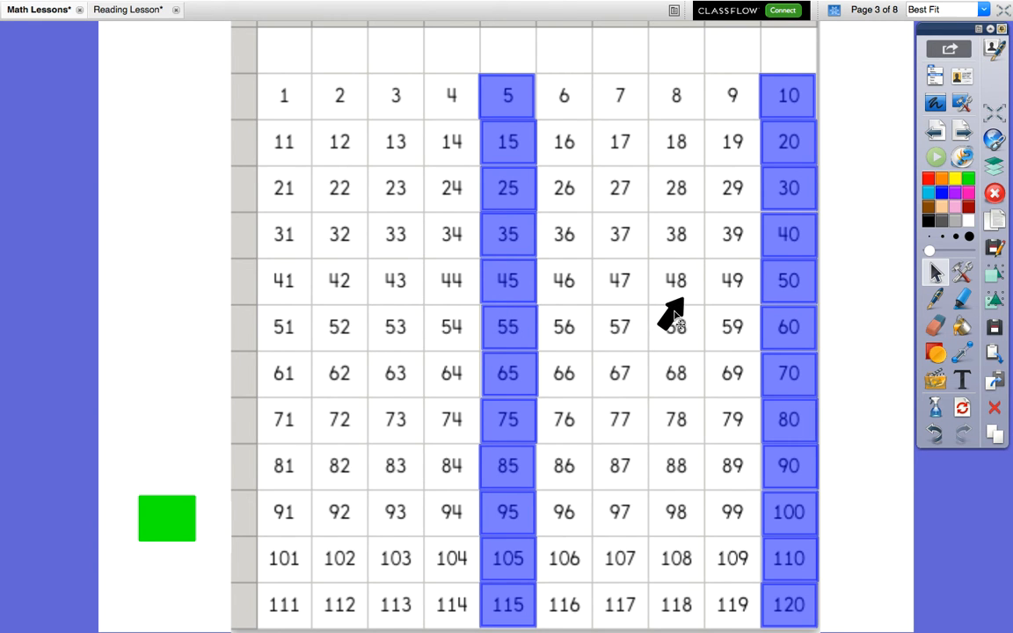
mouse_move(724, 313)
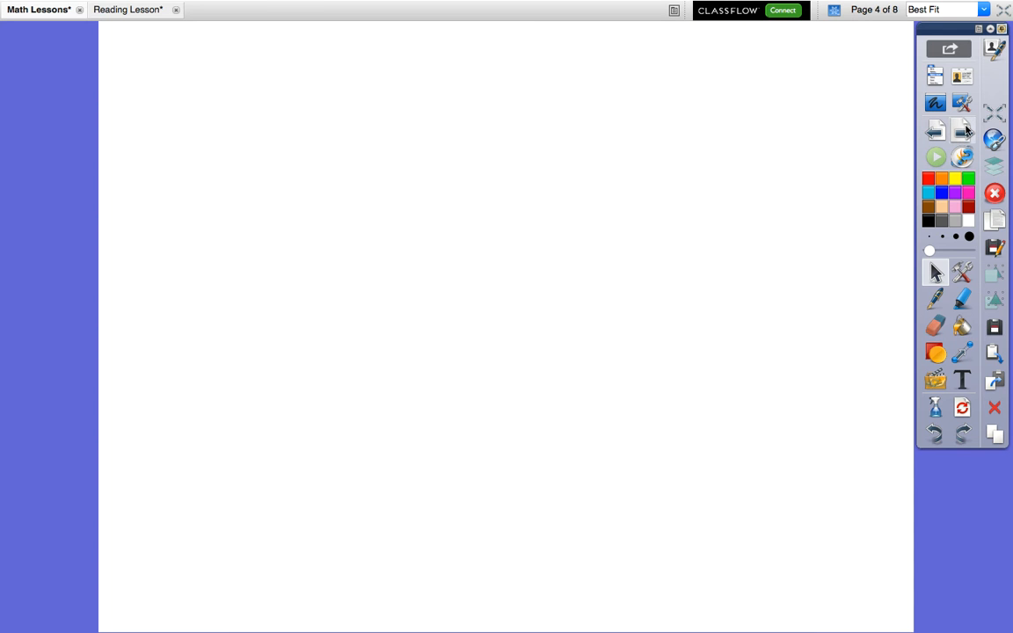
click(935, 299)
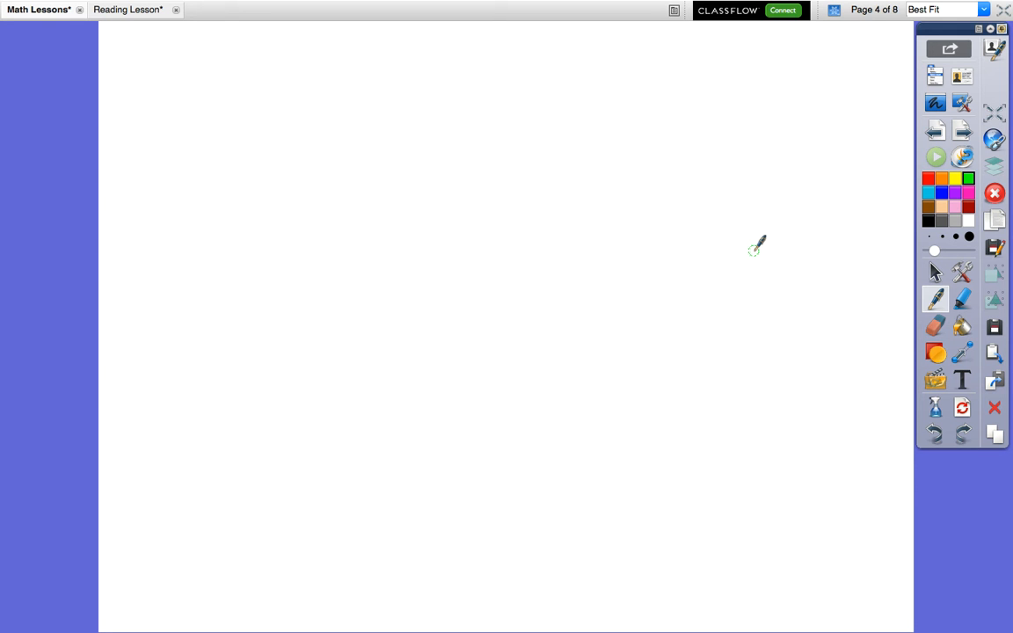
mouse_move(288, 84)
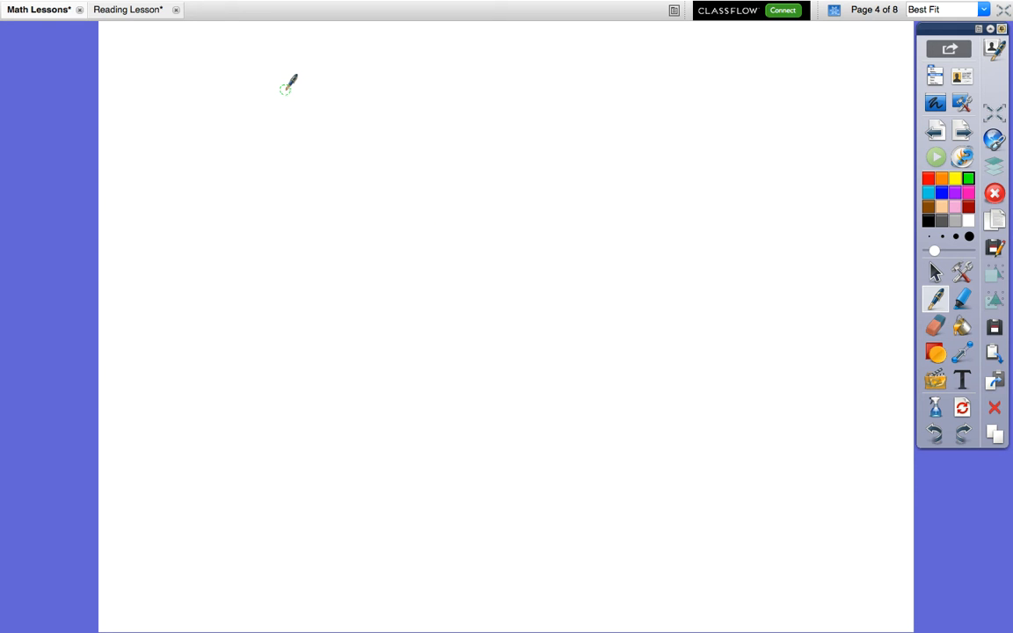
drag(285, 86, 280, 290)
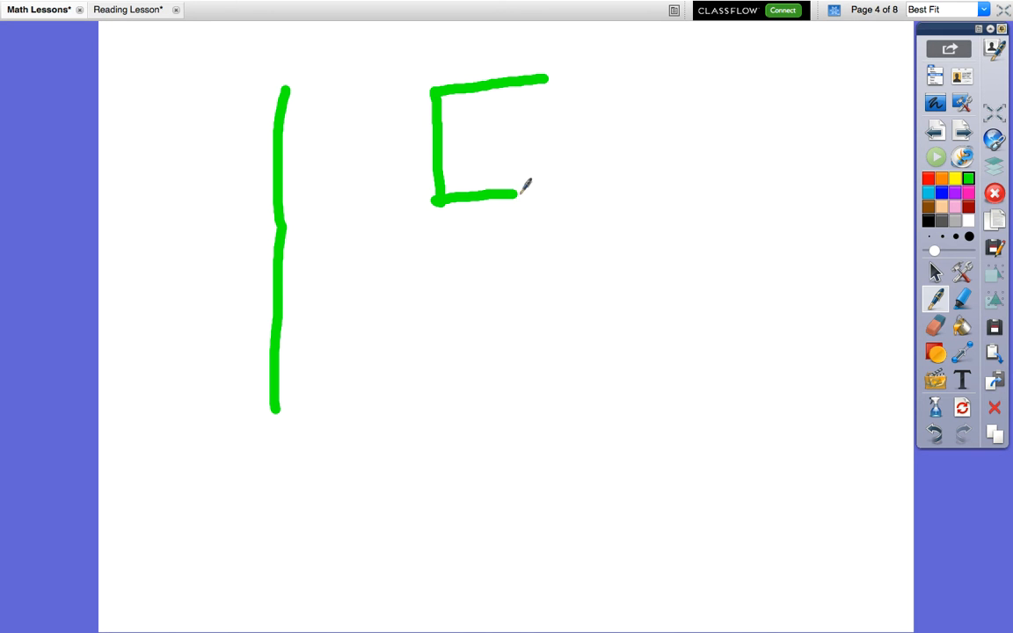
drag(519, 190, 422, 390)
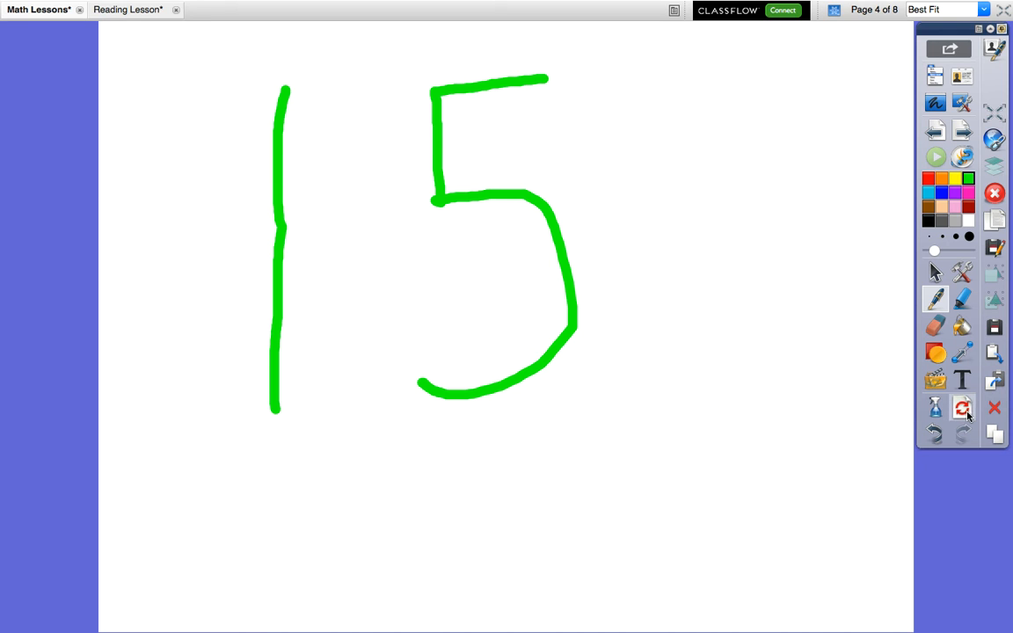
click(961, 408)
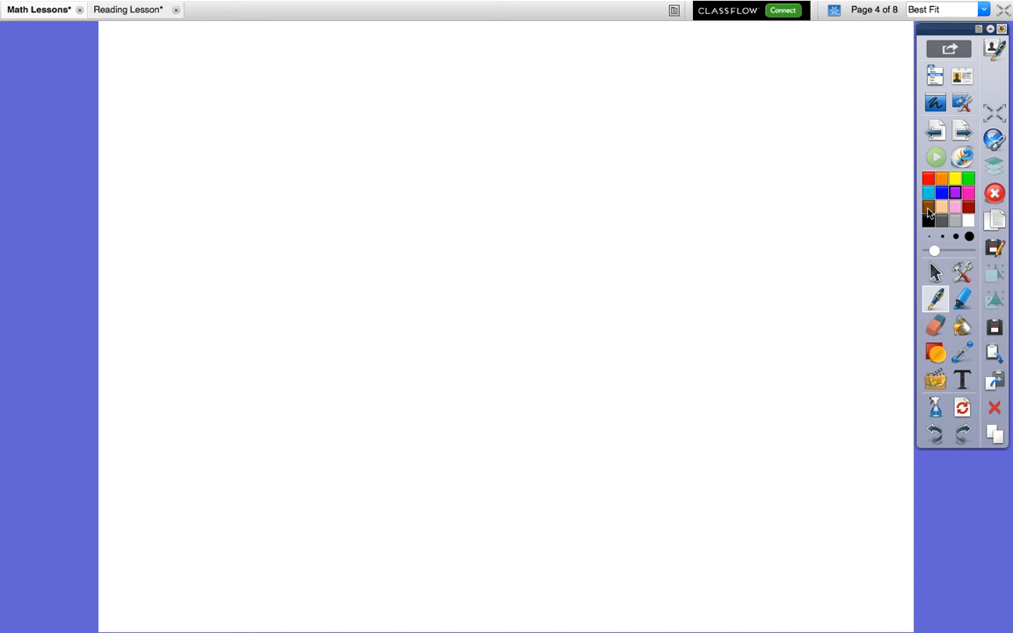
mouse_move(928, 211)
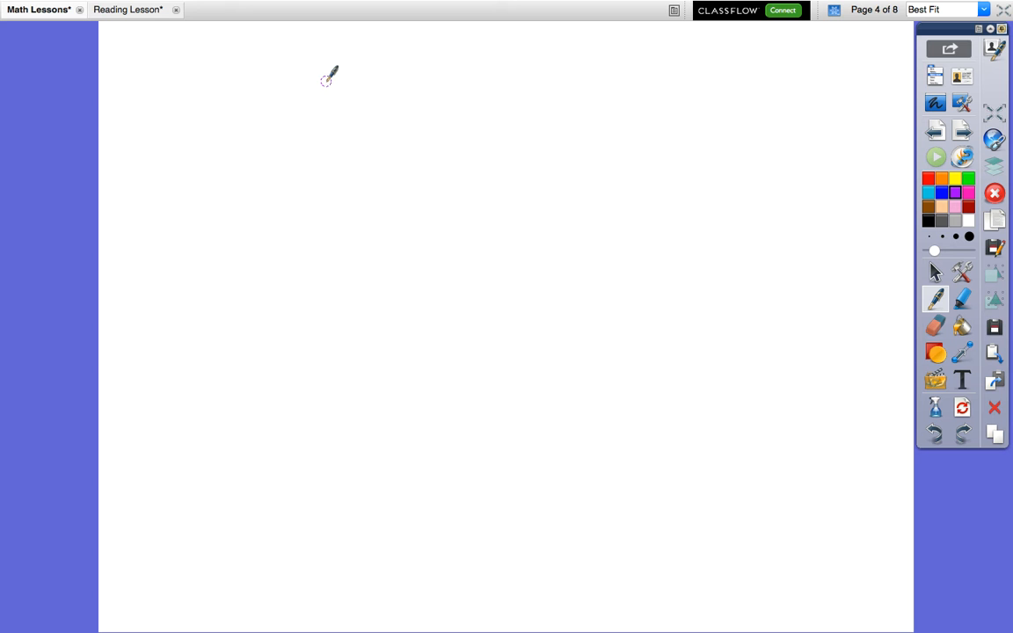
drag(326, 79, 338, 408)
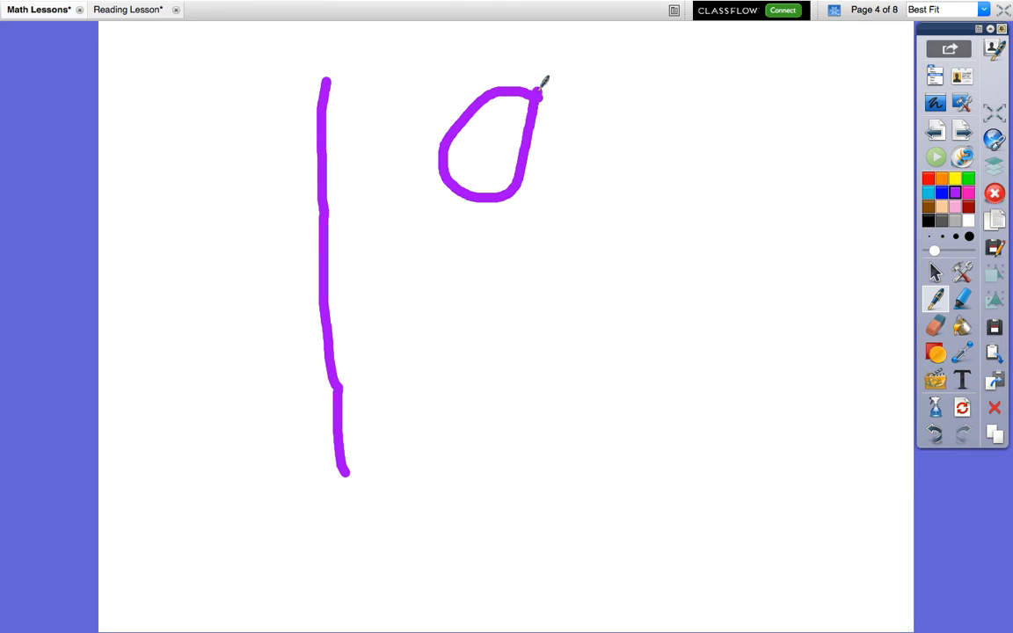
drag(543, 97, 549, 454)
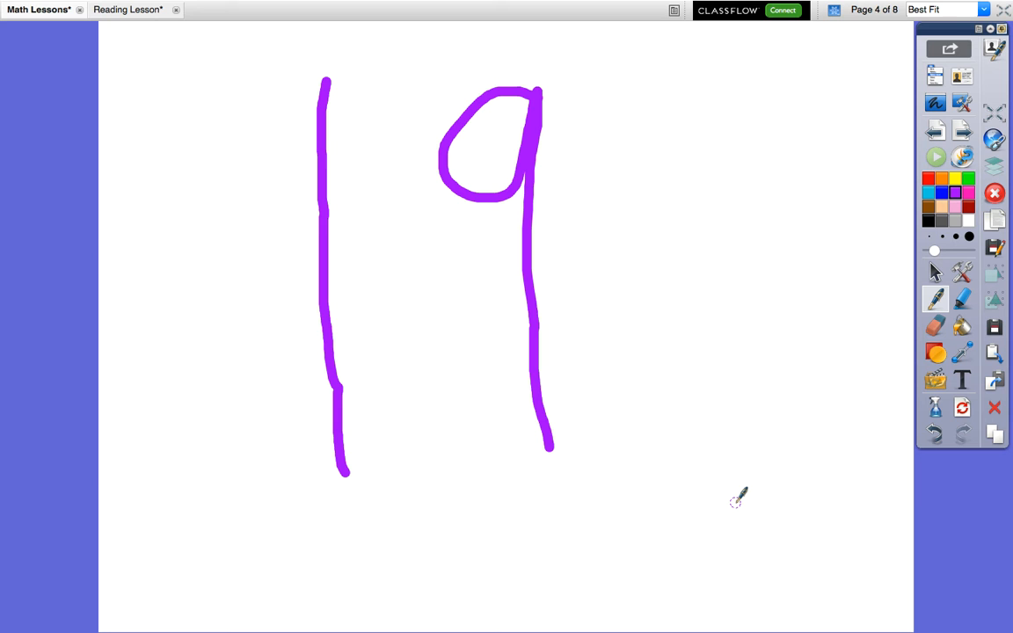
mouse_move(904, 479)
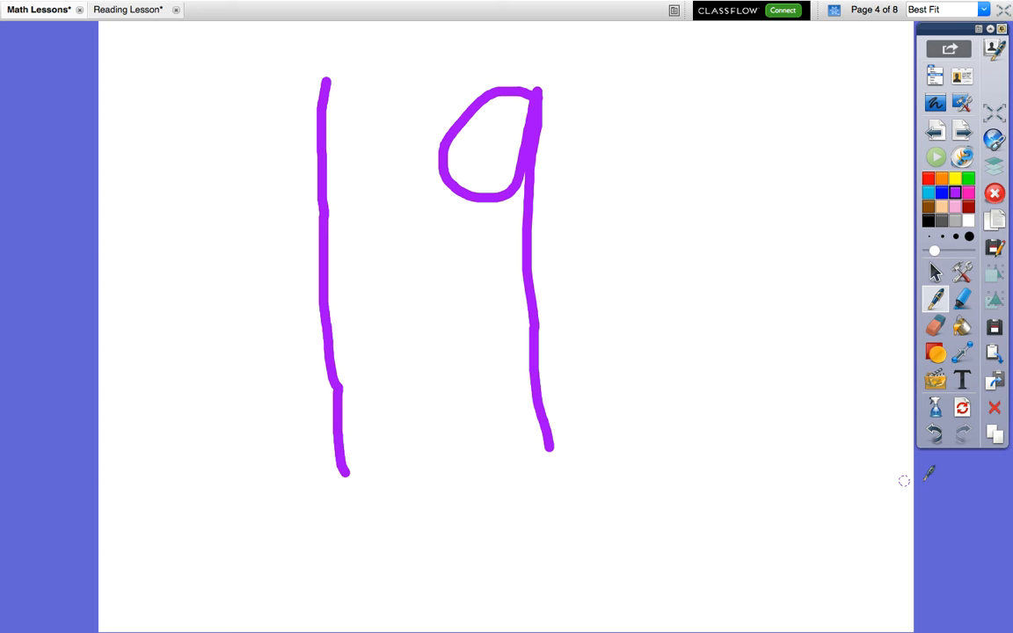
click(995, 191)
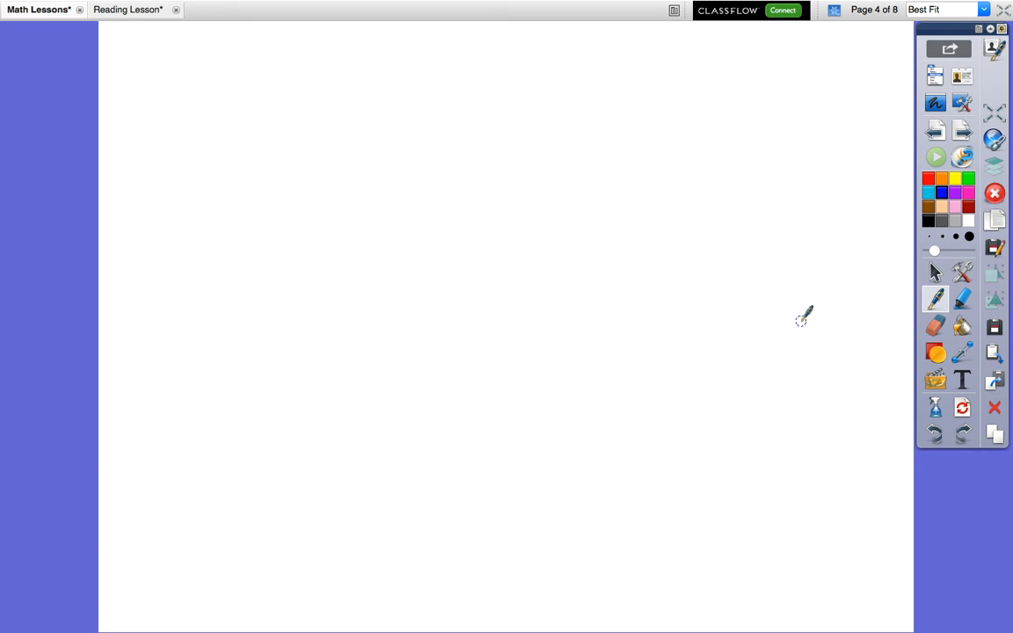
mouse_move(204, 121)
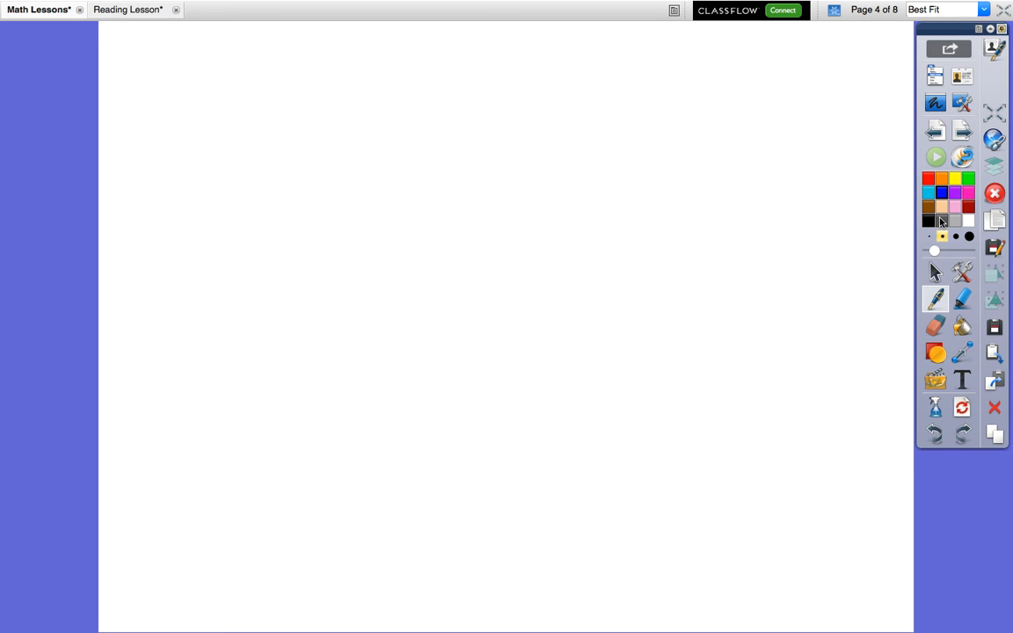
click(928, 179)
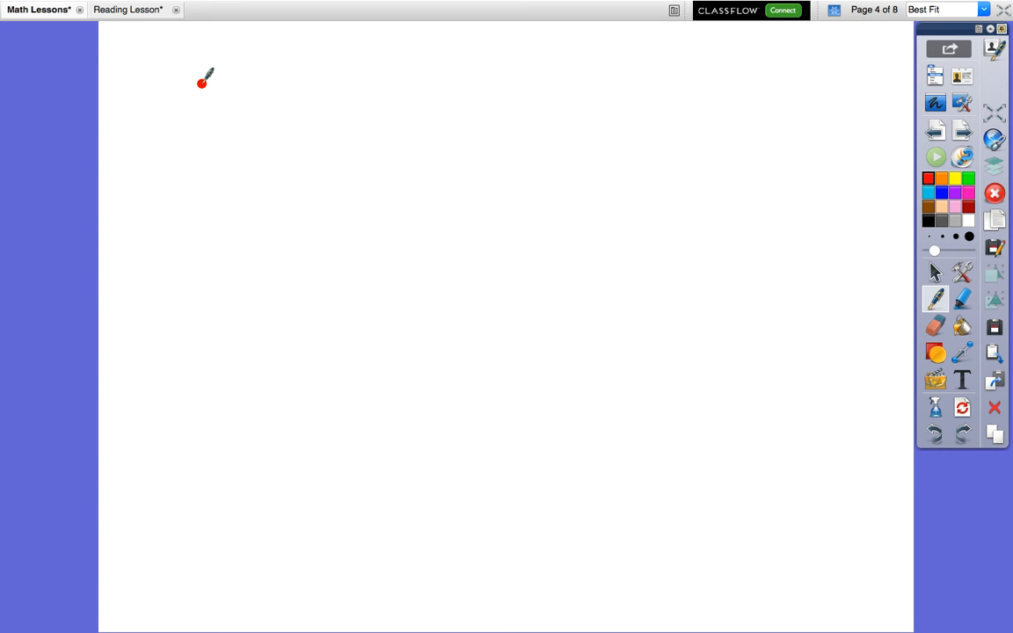
drag(204, 79, 274, 193)
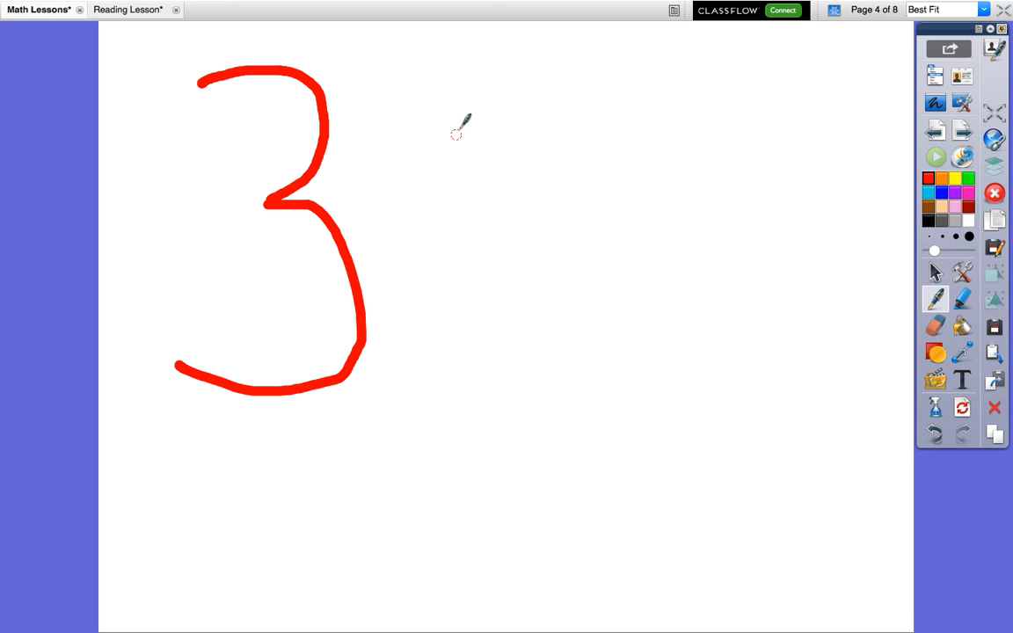
drag(412, 70, 616, 308)
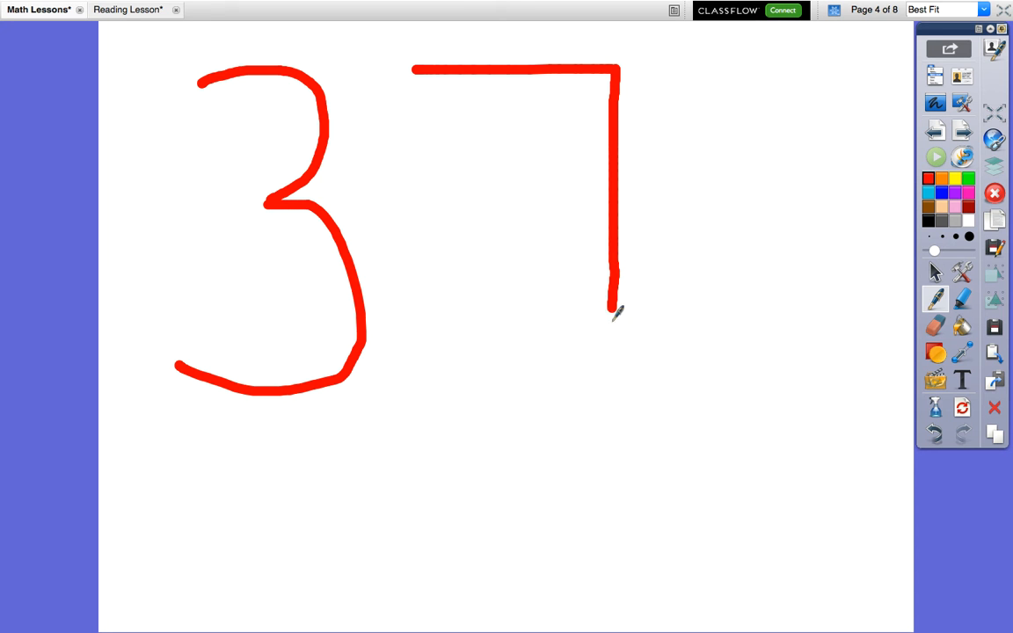
drag(616, 313, 617, 418)
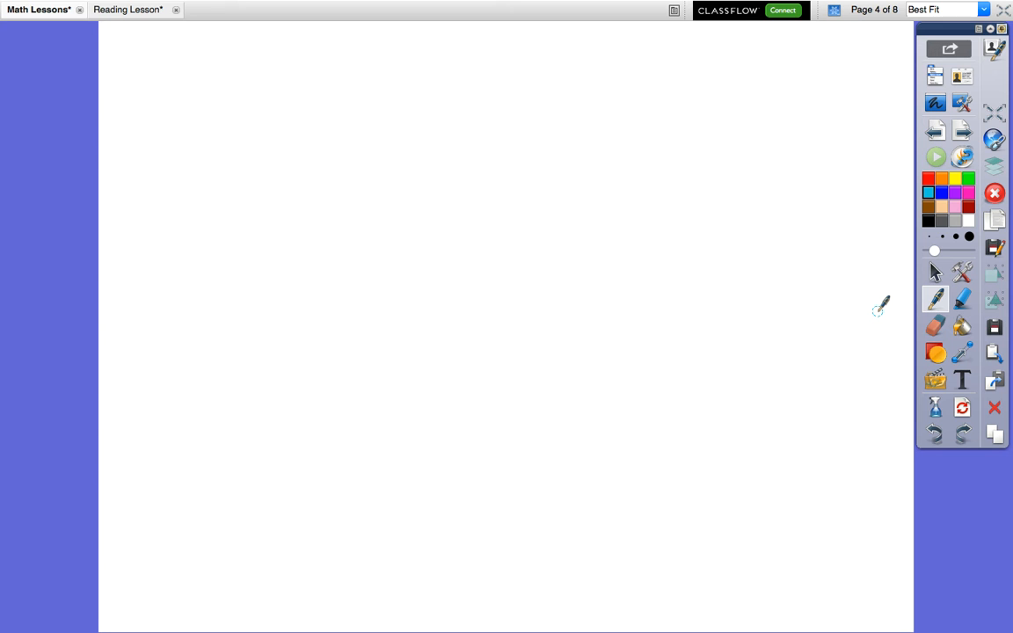
mouse_move(413, 73)
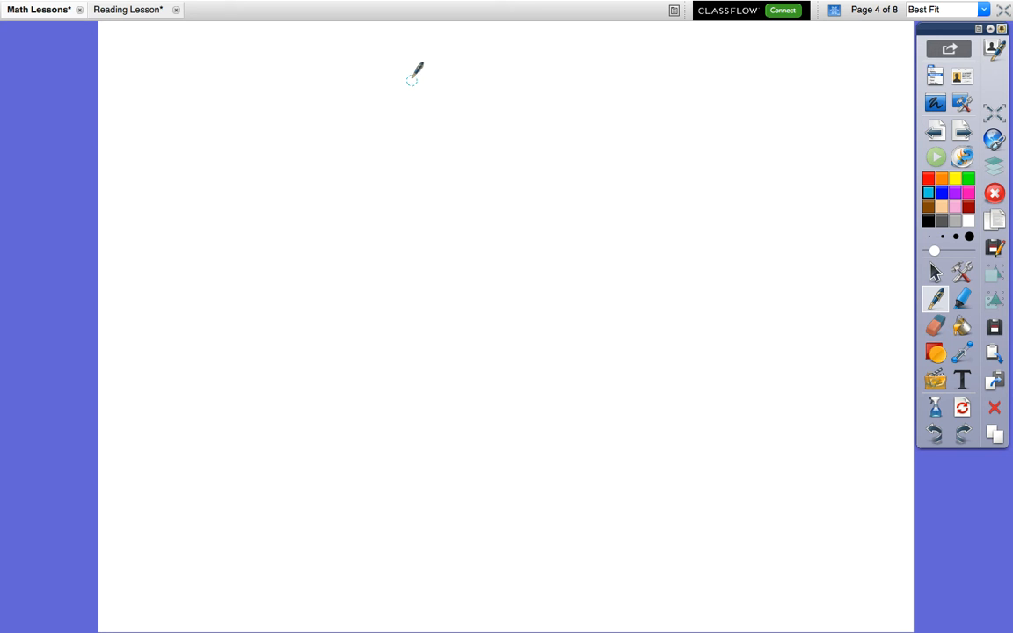
drag(408, 63, 292, 473)
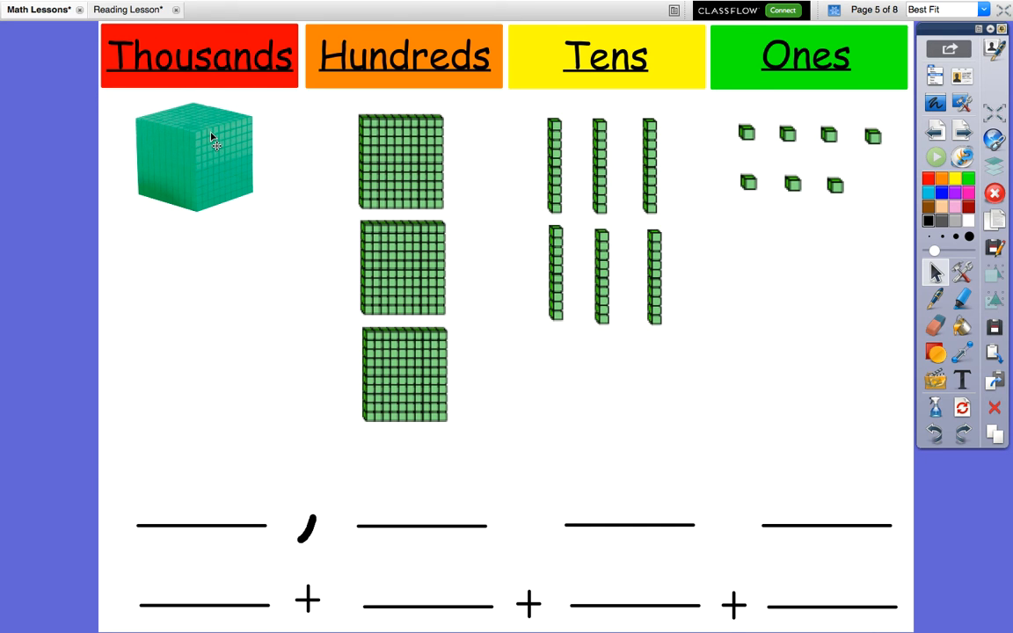
mouse_move(329, 81)
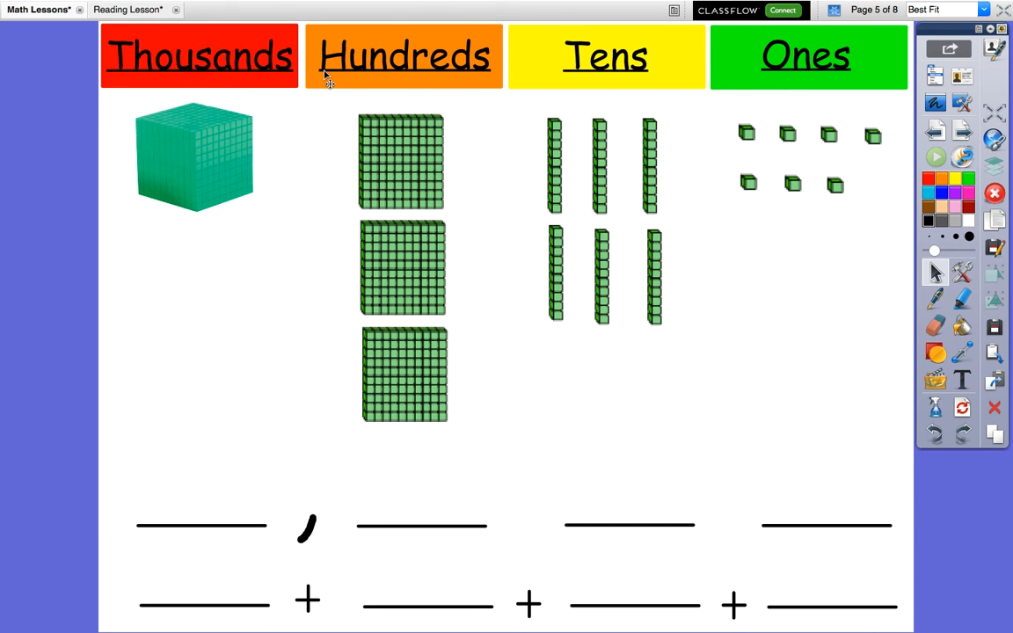
mouse_move(631, 79)
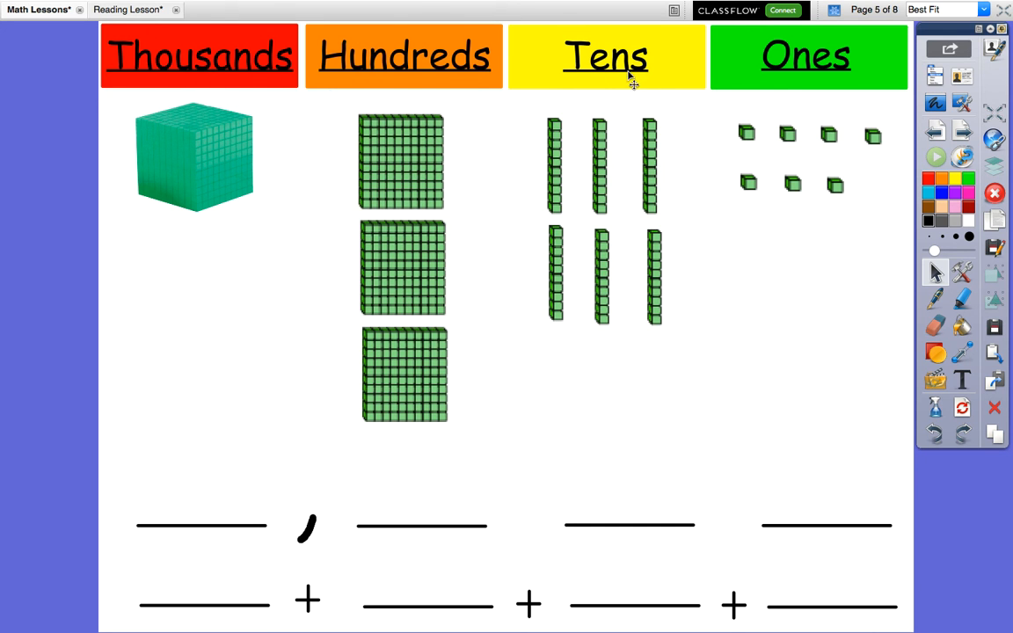
mouse_move(854, 81)
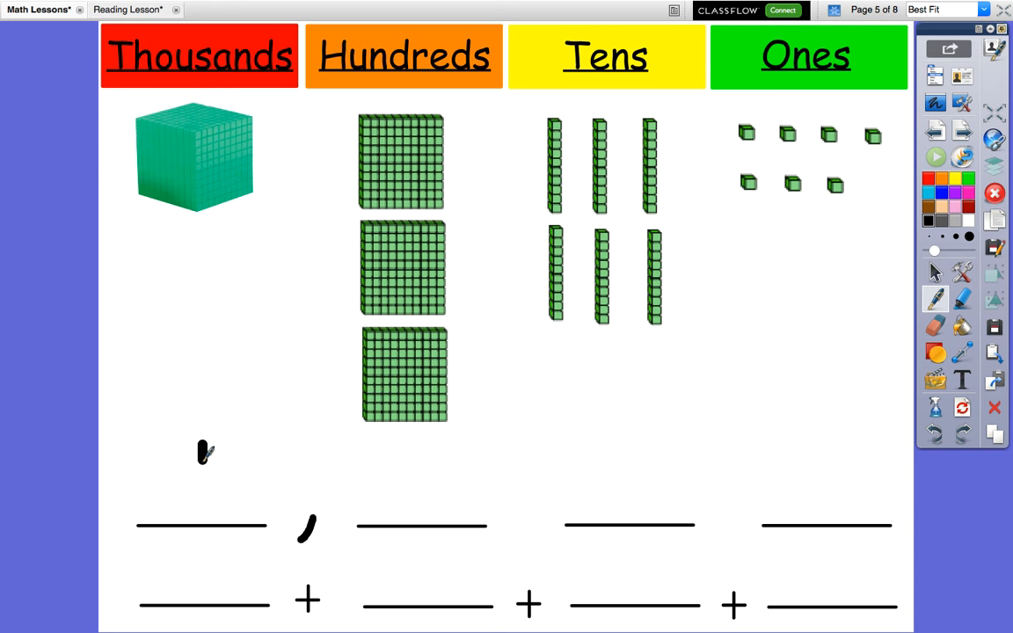
Handwrite 1 on the thousands blank and 7 on the ones blank toward 1,367.
drag(200, 439, 200, 518)
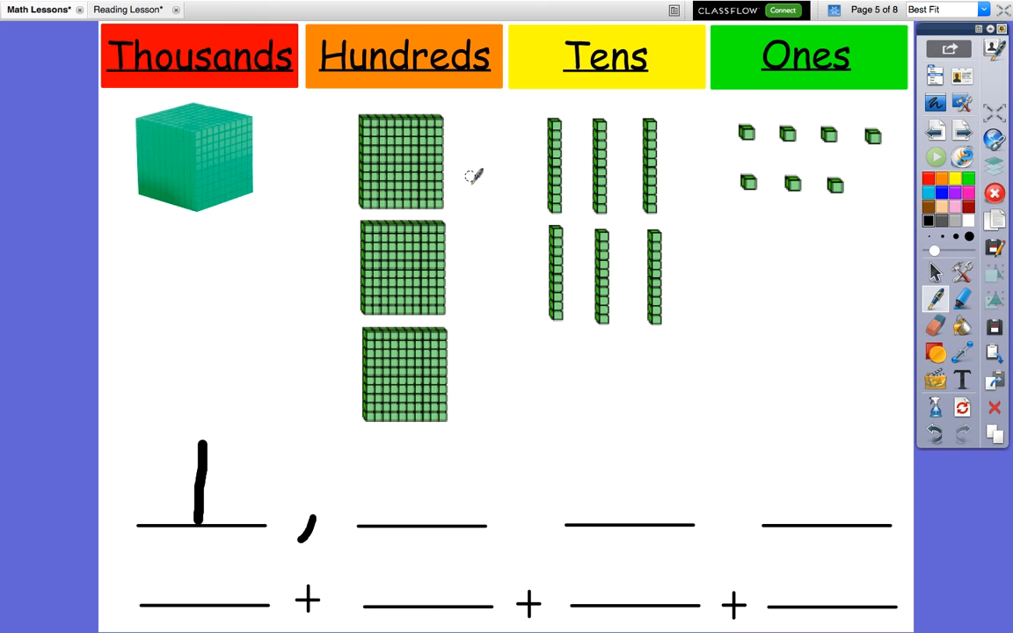
mouse_move(403, 448)
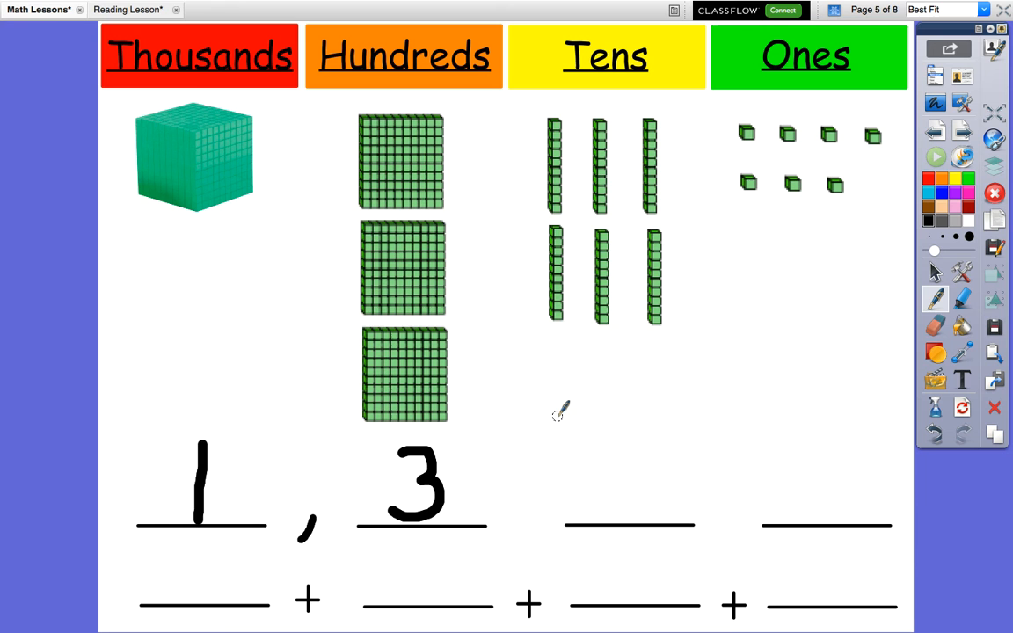
mouse_move(518, 214)
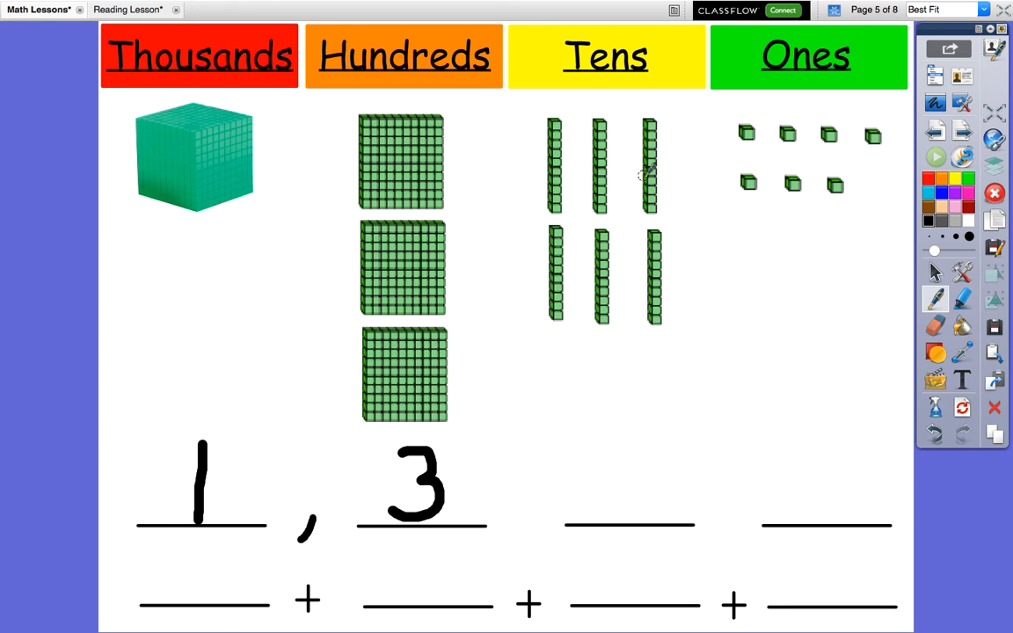
mouse_move(596, 457)
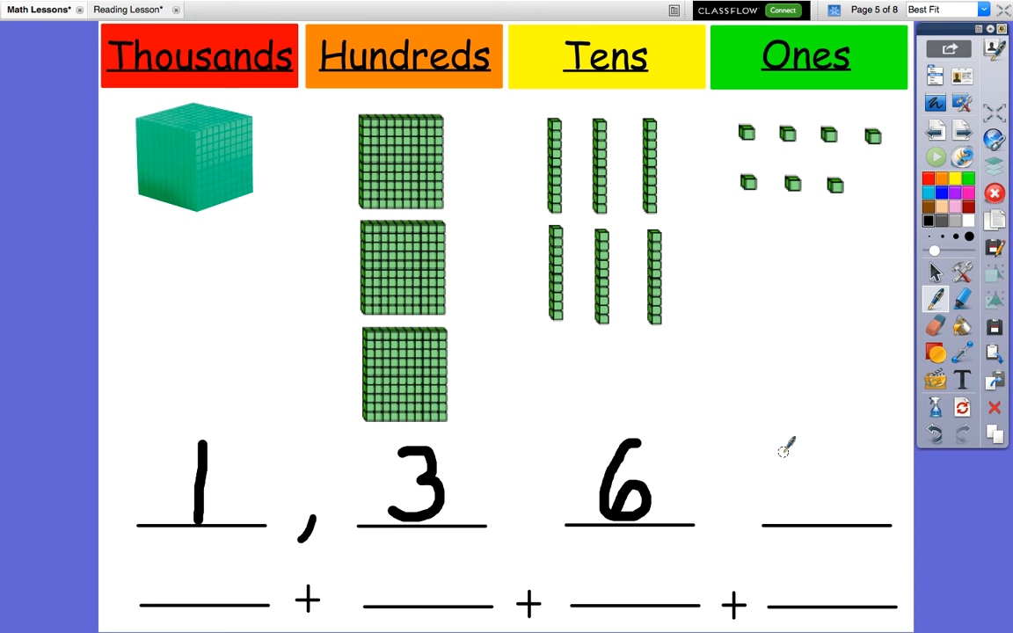
drag(794, 448, 844, 519)
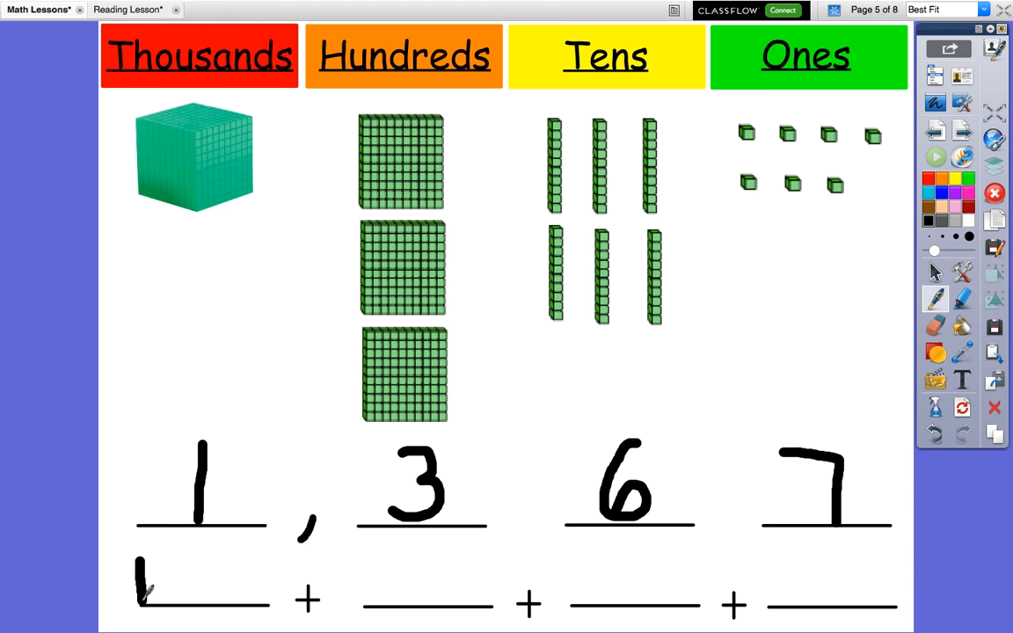
Handwrite 1,000, 300 and 7 on the lower blanks, then move to page six.
drag(140, 563, 190, 607)
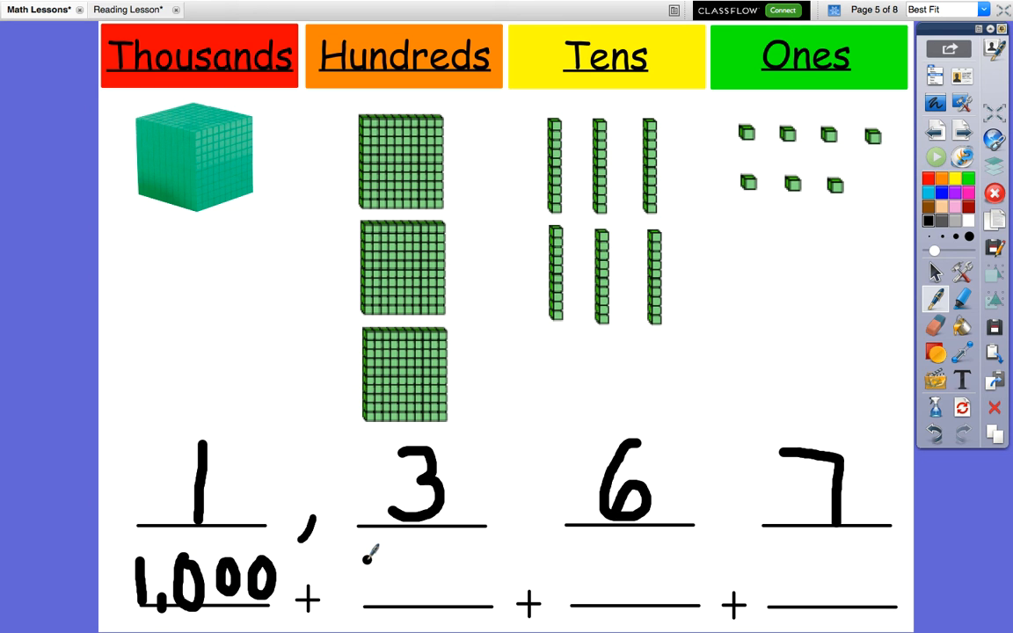
text(300)
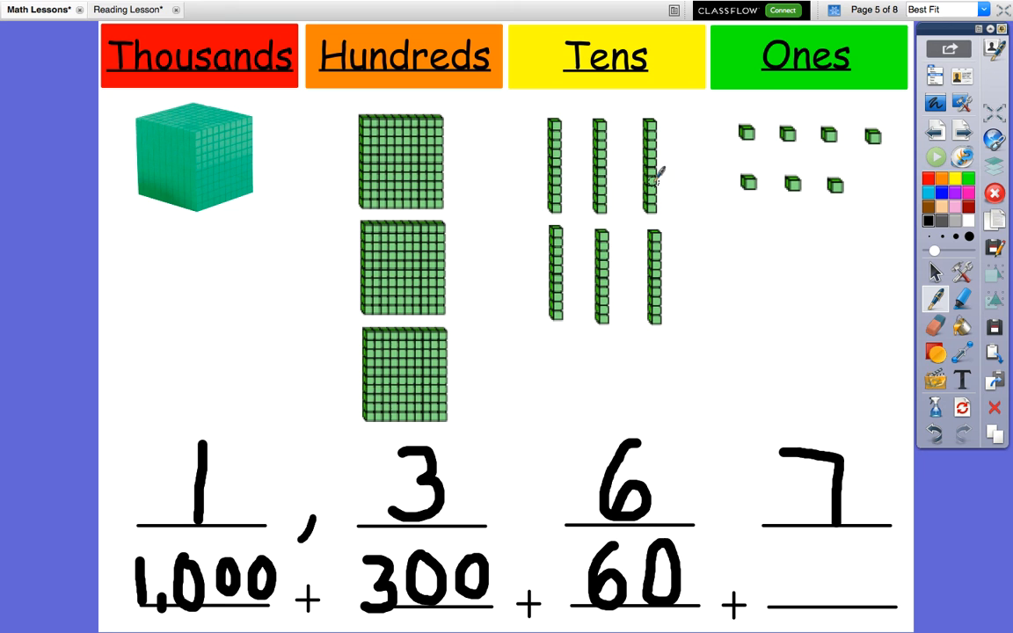
mouse_move(651, 264)
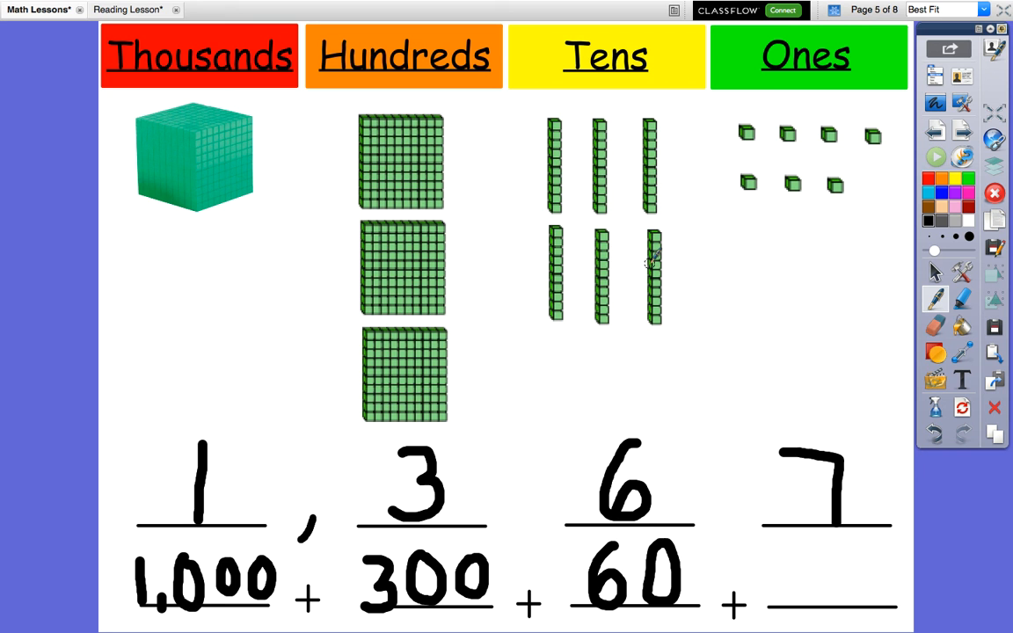
drag(795, 548, 861, 559)
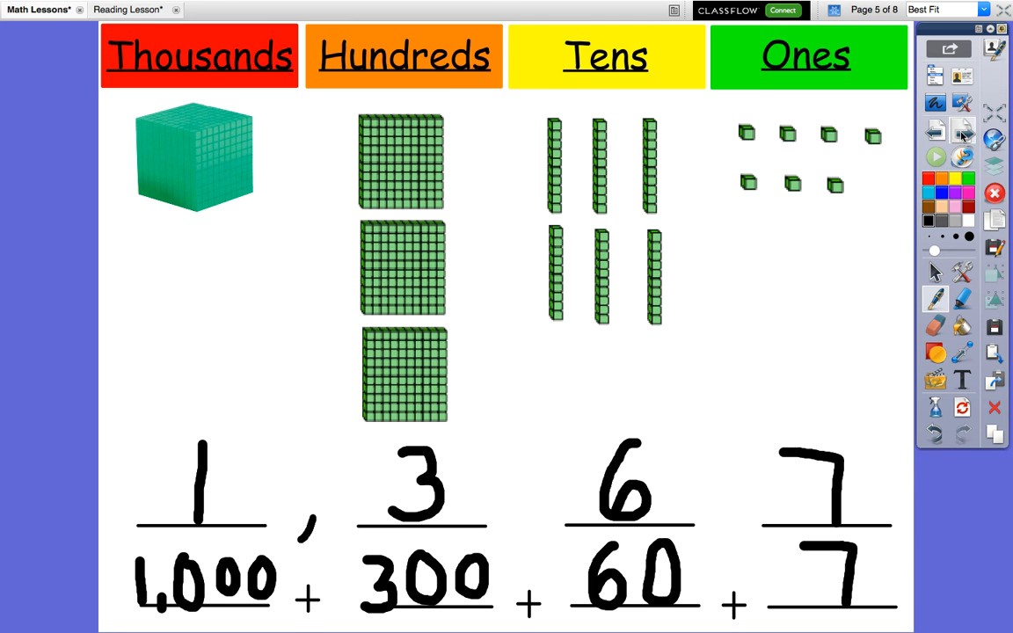
click(990, 10)
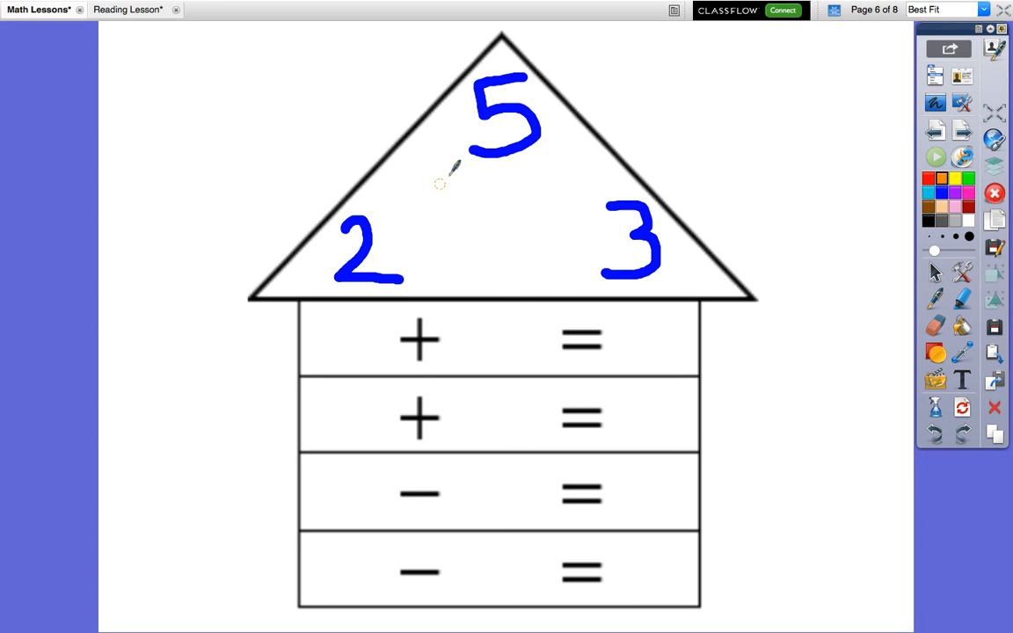
mouse_move(633, 255)
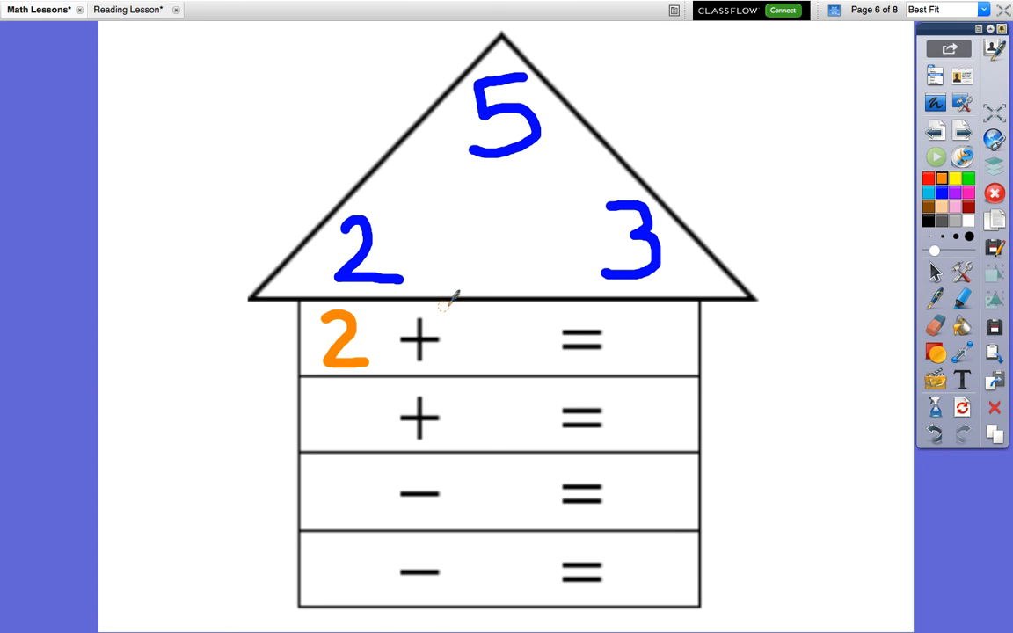
Write 3 and 5 to finish 2 + 3 = 5, then 3 + 2 in the second row.
drag(478, 313, 506, 355)
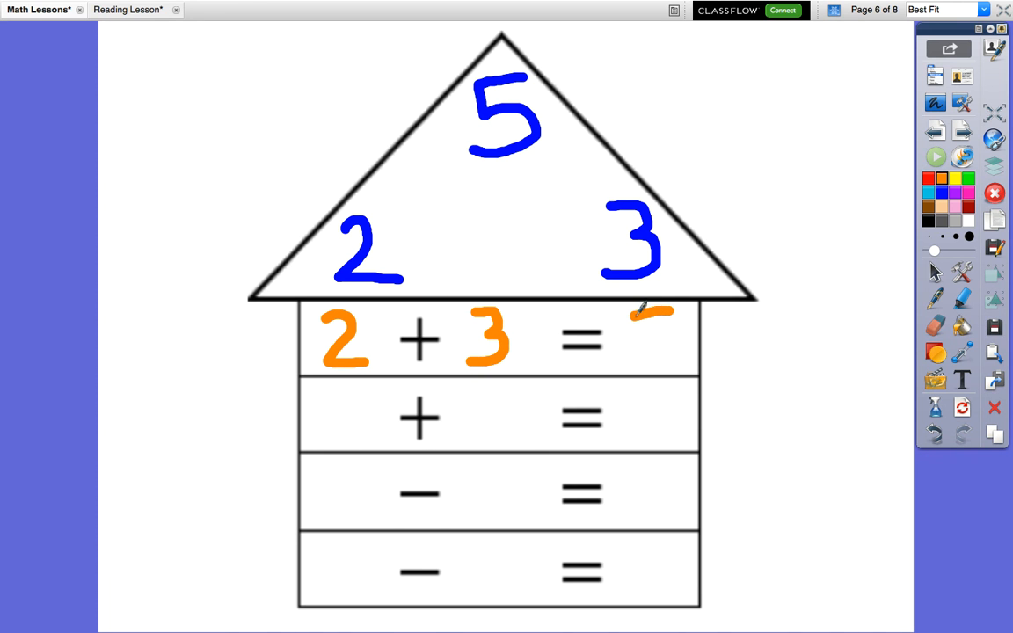
drag(654, 313, 647, 364)
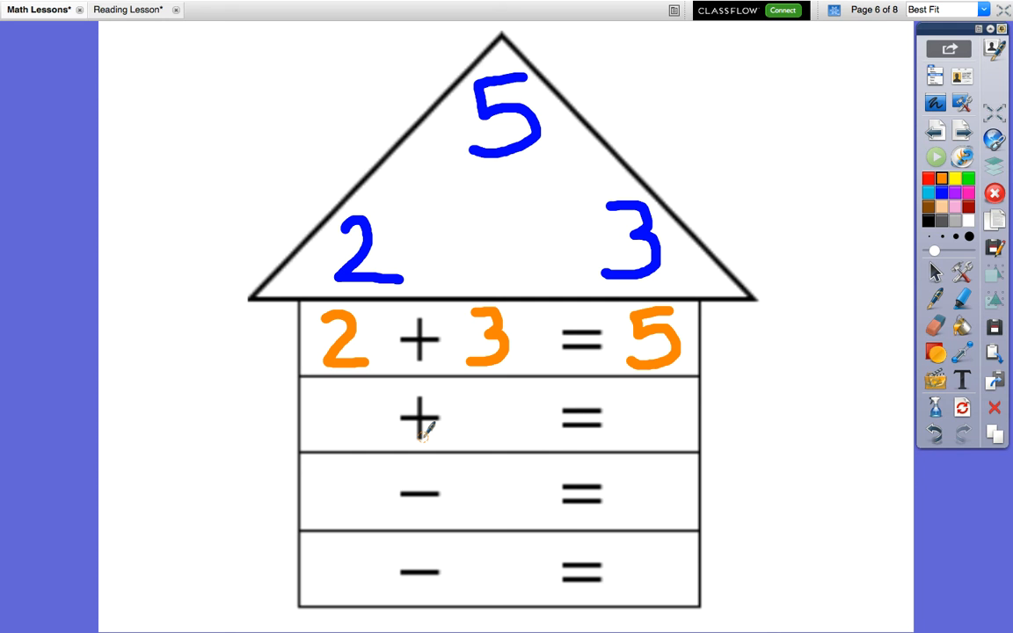
mouse_move(624, 296)
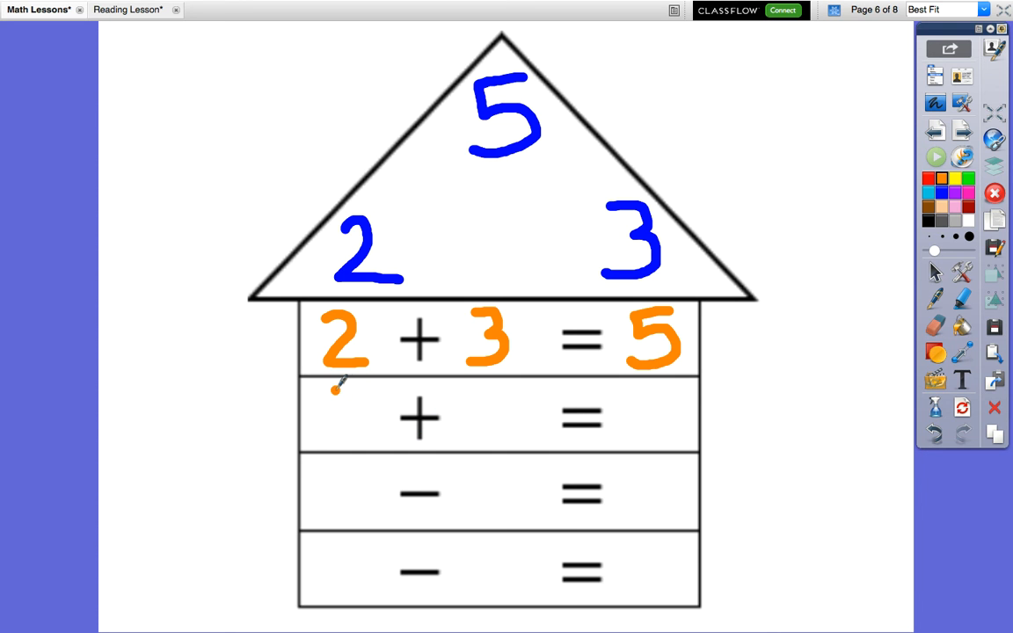
drag(334, 390, 348, 440)
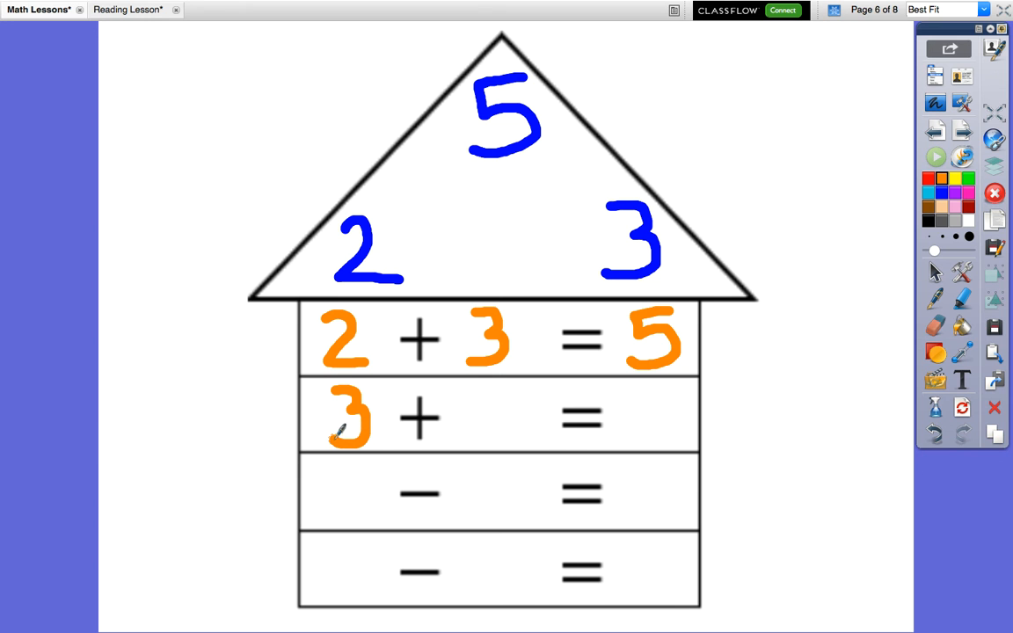
drag(457, 395, 483, 436)
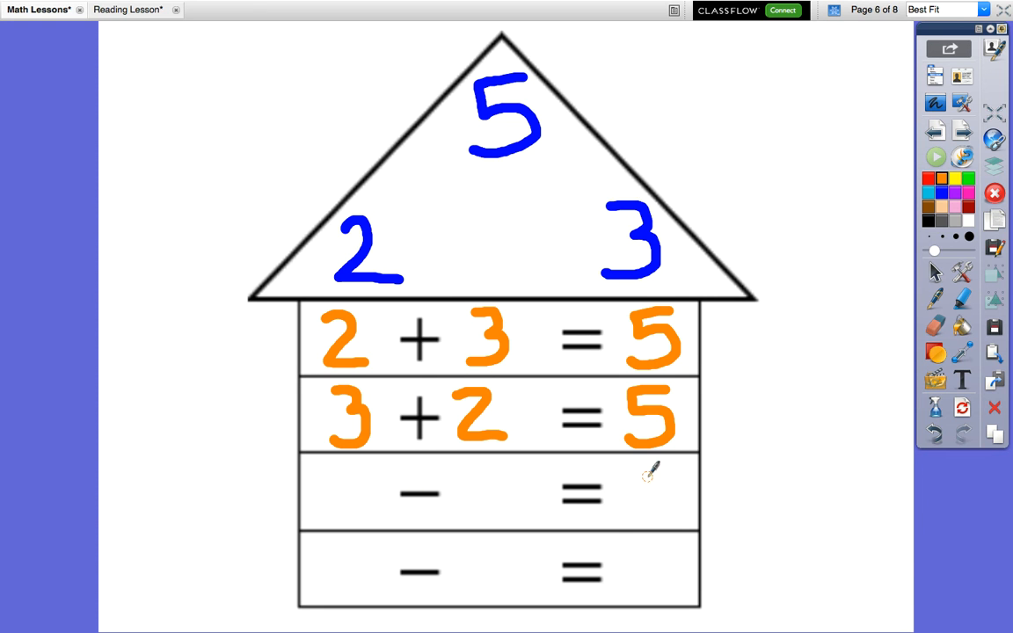
mouse_move(453, 443)
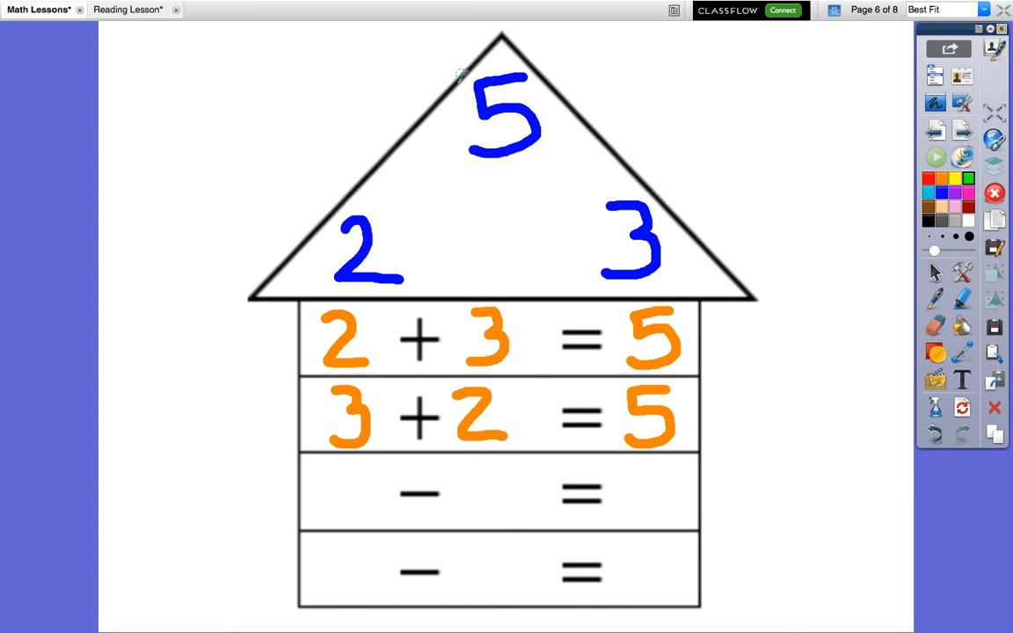
mouse_move(501, 184)
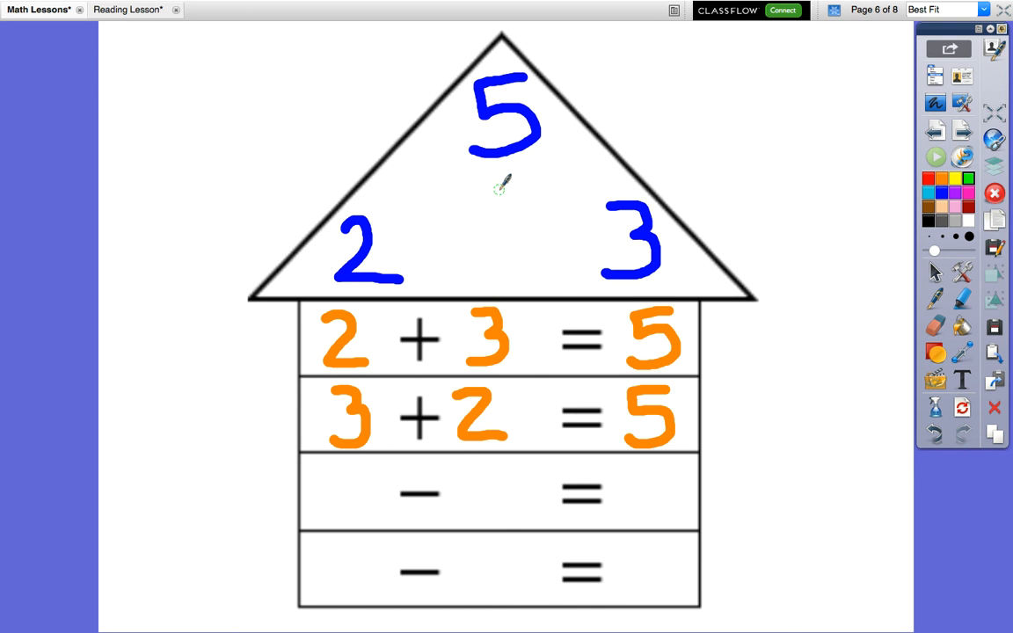
mouse_move(398, 430)
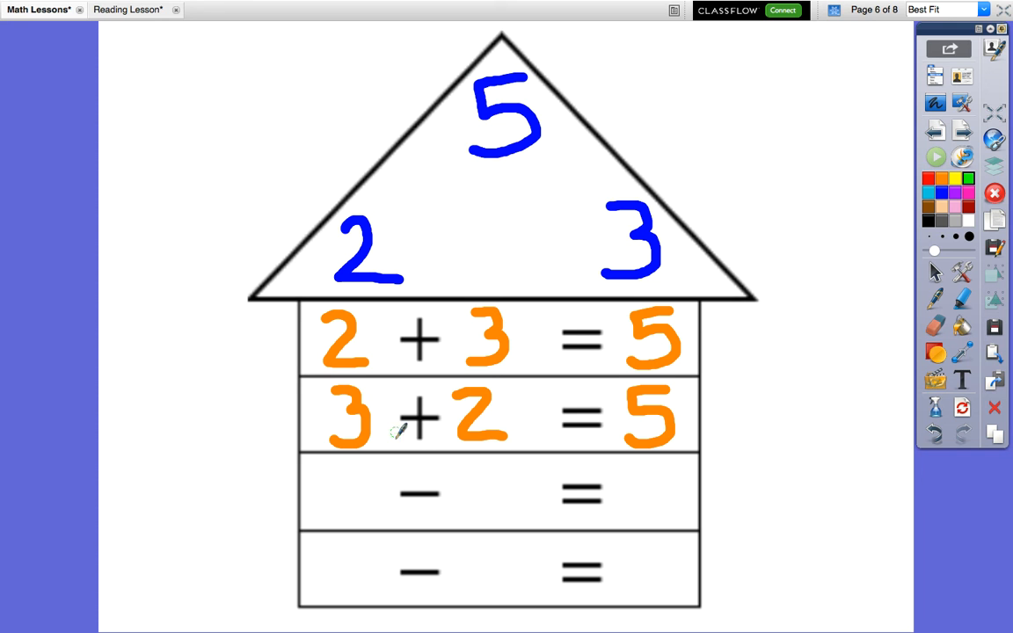
Write 5 − 2 in the third row and 3 = 2 finishing 5 − 3 = 2 in green.
drag(338, 466, 380, 464)
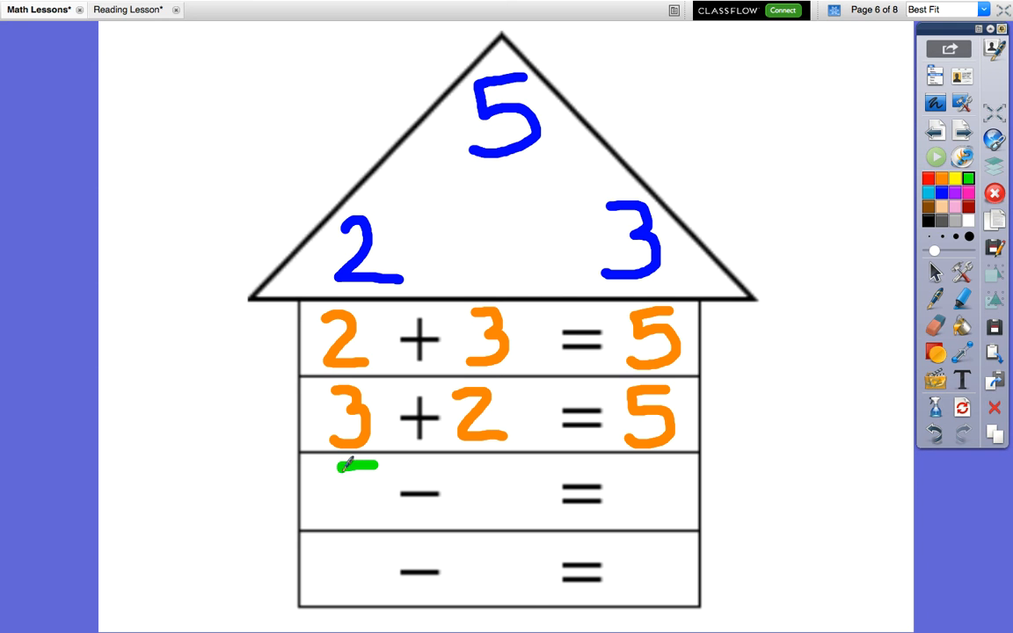
drag(361, 461, 369, 524)
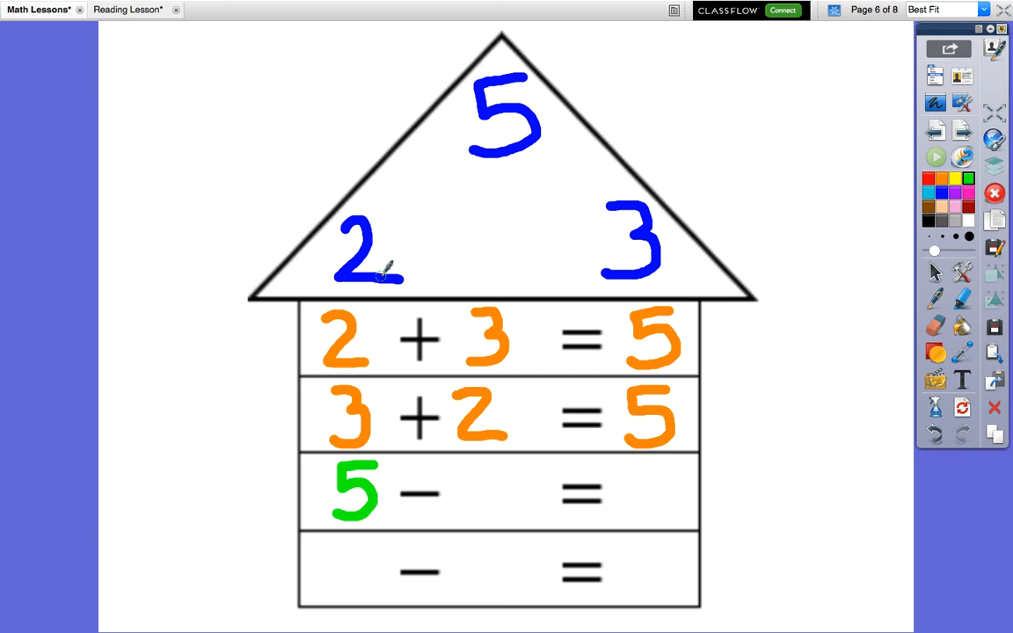
drag(471, 461, 492, 501)
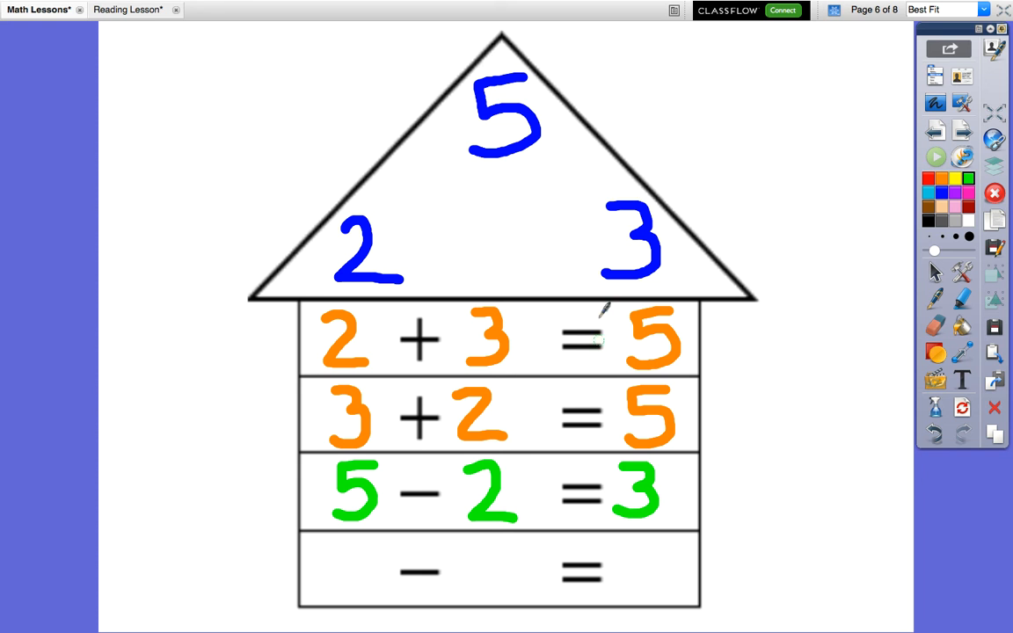
mouse_move(642, 179)
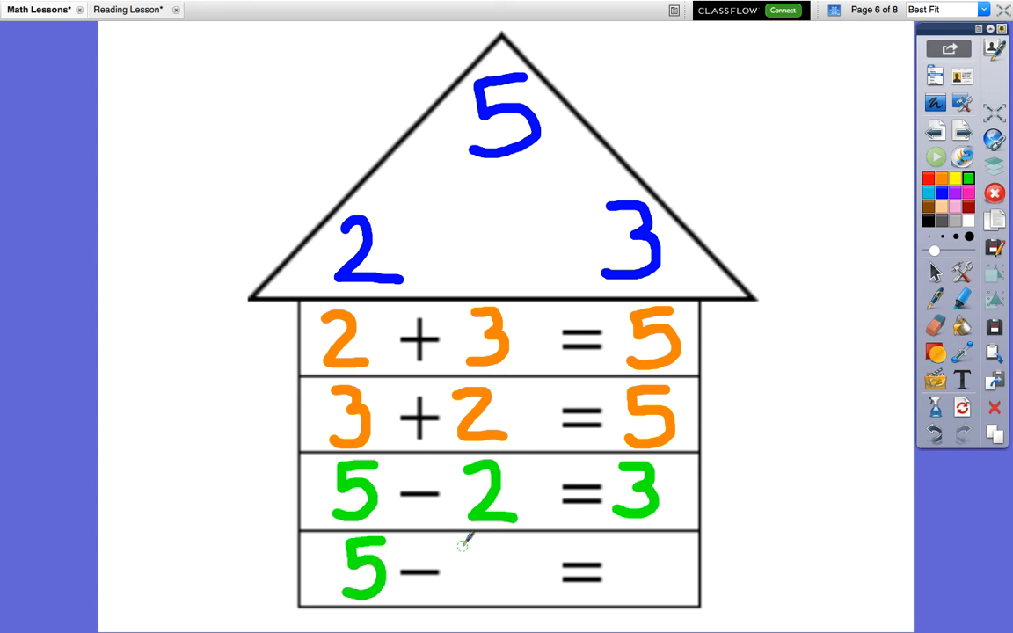
drag(466, 545, 478, 598)
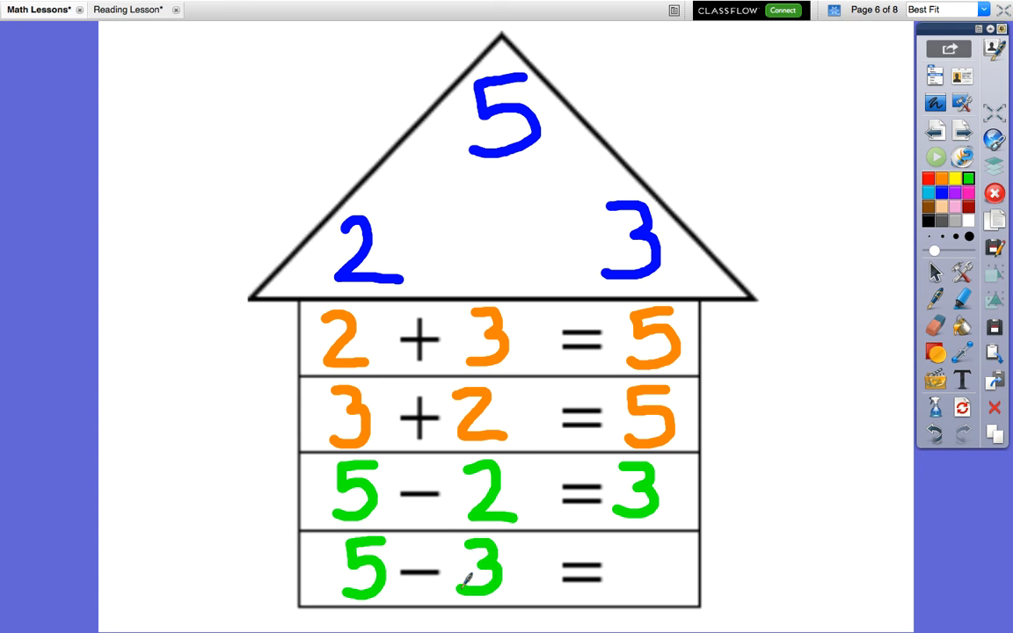
drag(642, 545, 636, 576)
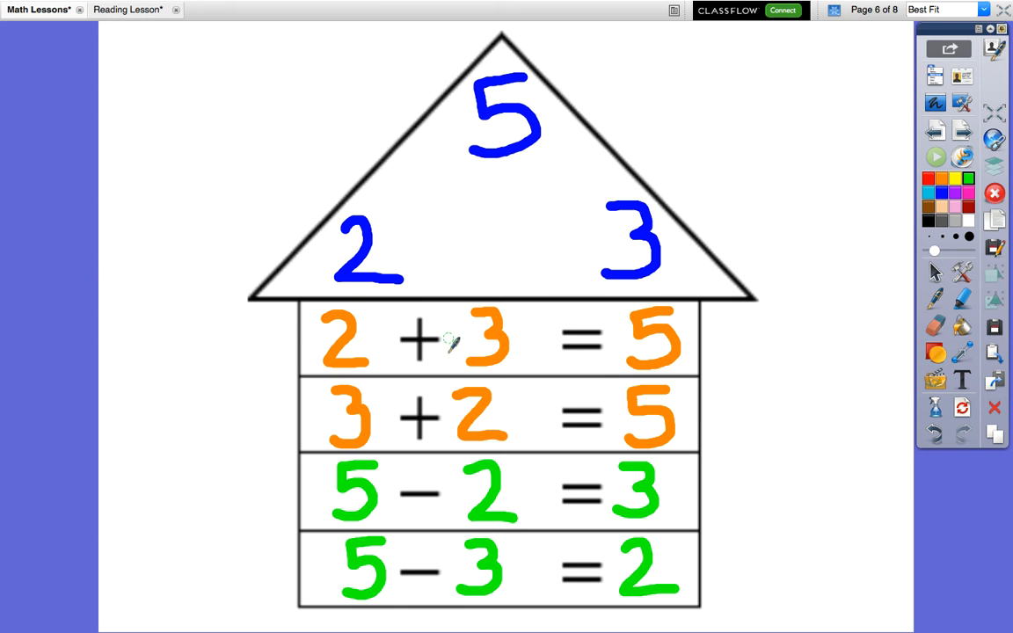
mouse_move(450, 506)
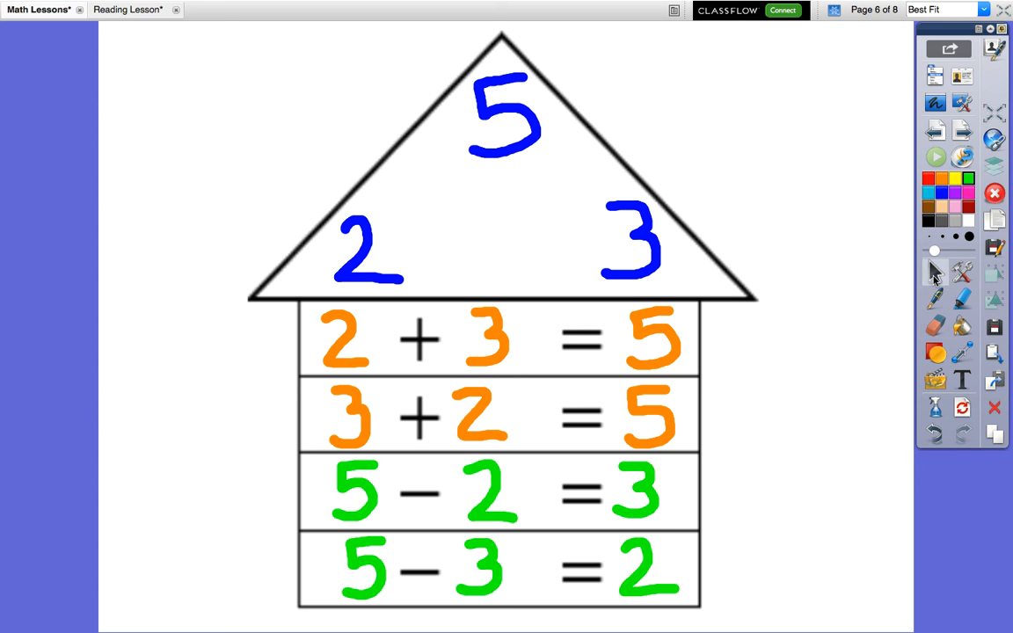
mouse_move(935, 273)
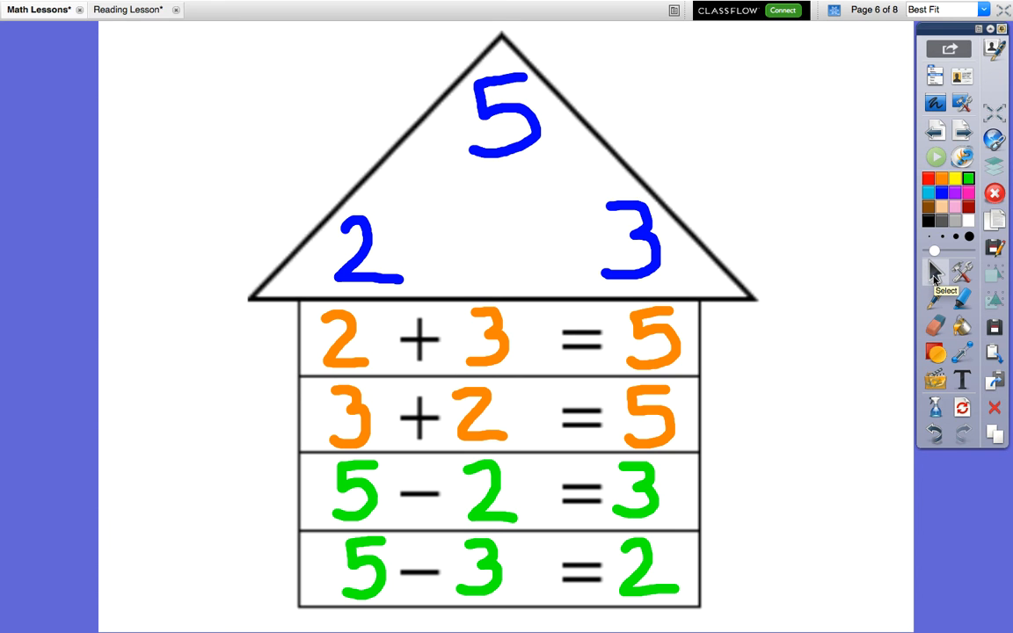